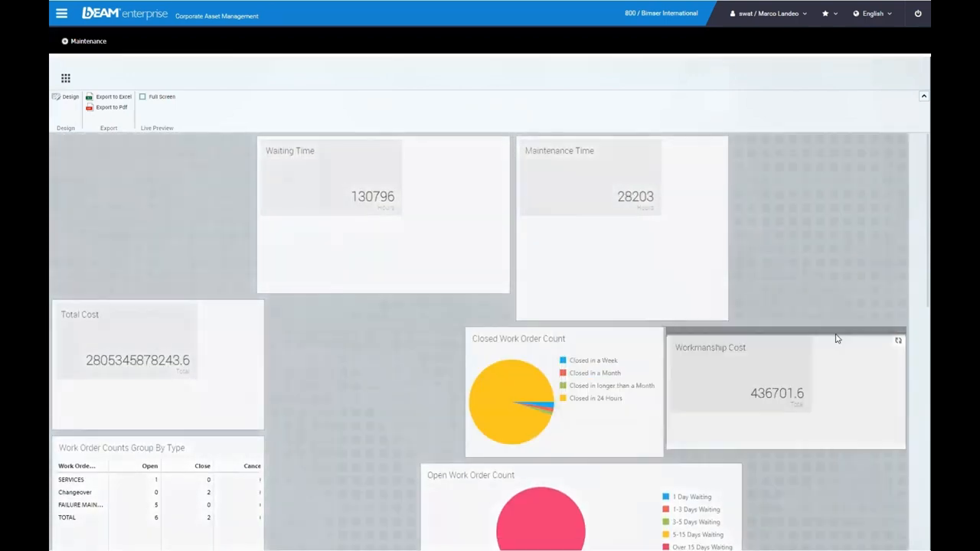
Show the Asset Management submenu from the main navigation menu
{"action": "scroll", "scroll_direction": "down", "scroll_amount": 3}
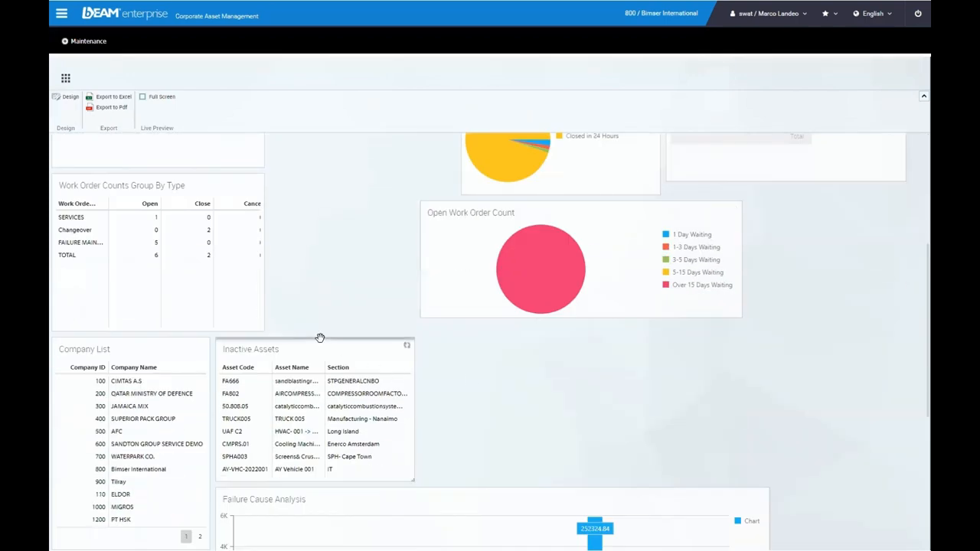
{"action": "scroll", "scroll_direction": "down", "scroll_amount": 3}
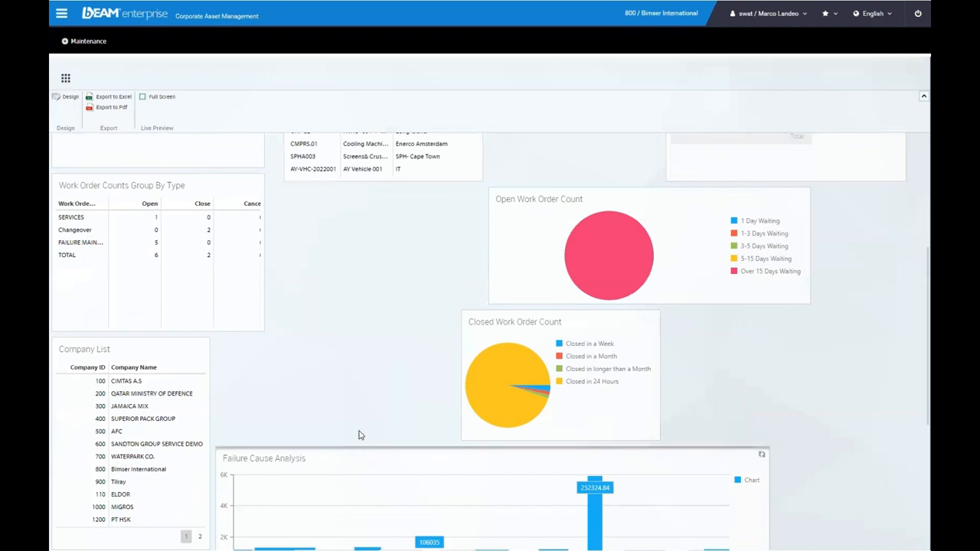
{"action": "scroll", "scroll_direction": "up", "scroll_amount": 3}
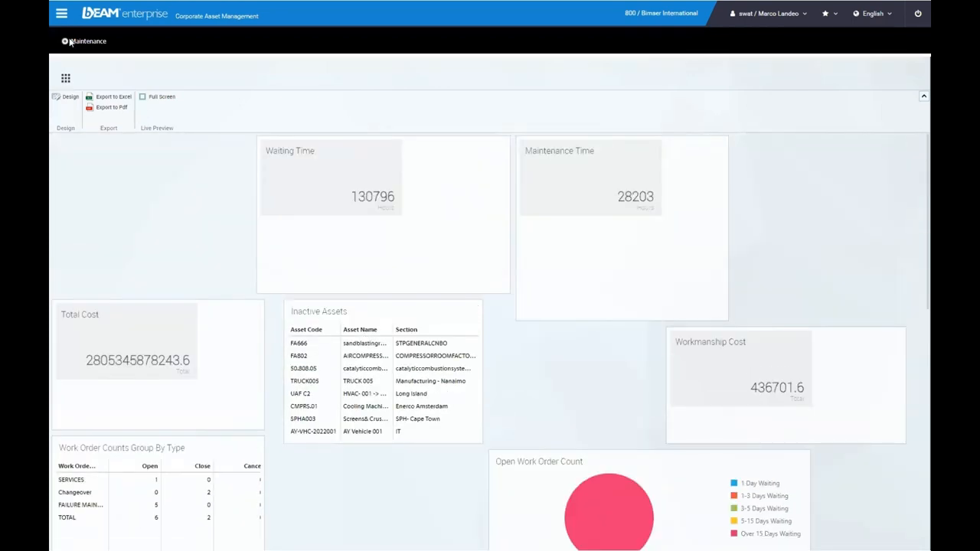
{"action": "left_click", "coordinate": [61, 12]}
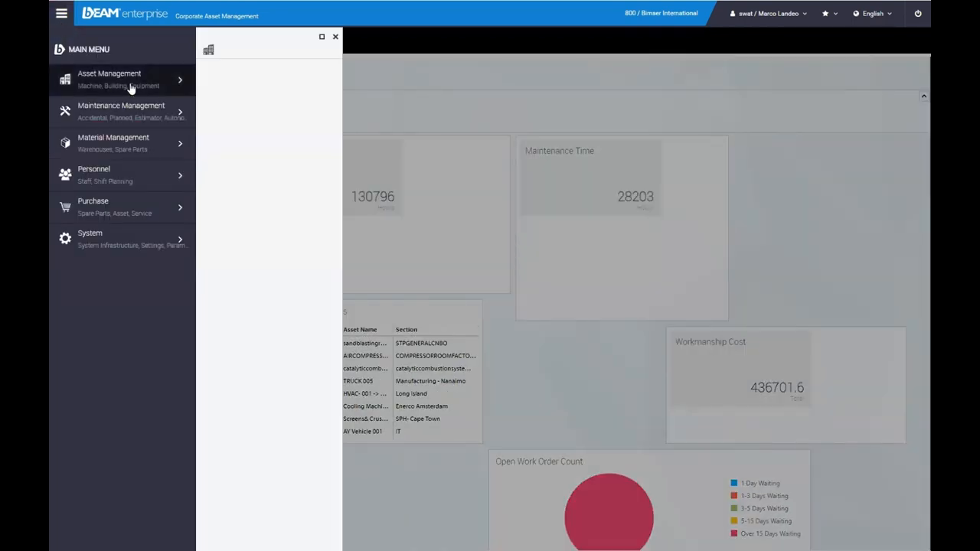
{"action": "left_click", "coordinate": [122, 80]}
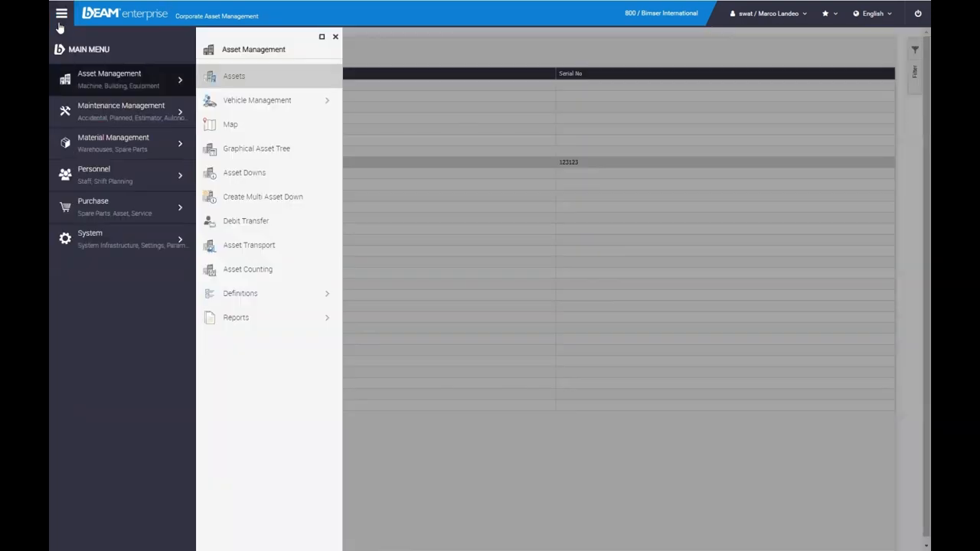
View the plant asset map, an asset's context actions and the map filter panel
{"action": "left_click", "coordinate": [230, 124]}
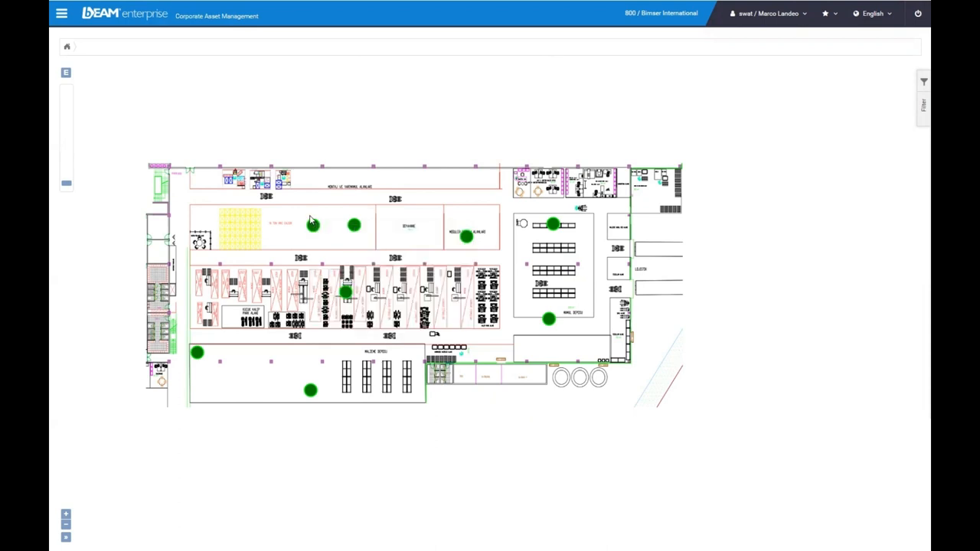
{"action": "right_click", "coordinate": [312, 224]}
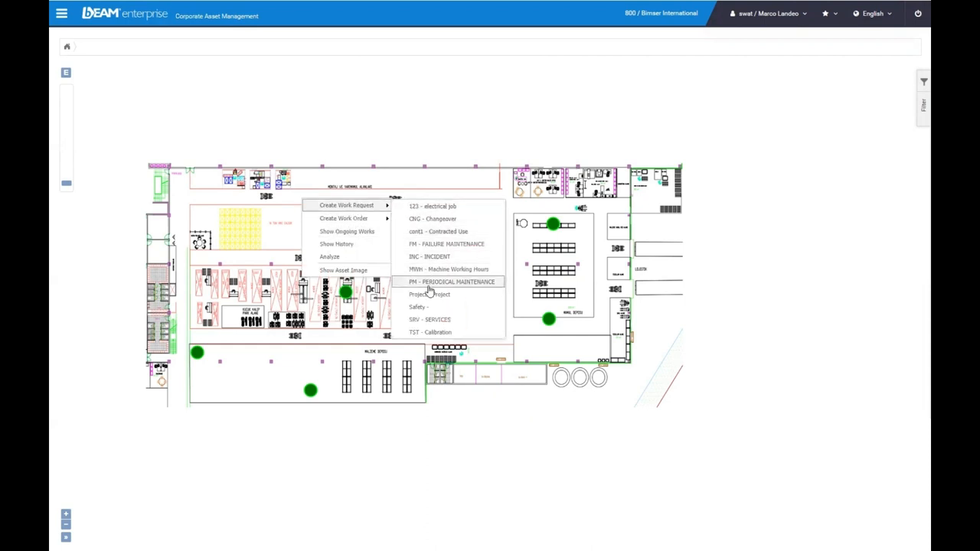
{"action": "mouse_move", "coordinate": [343, 218]}
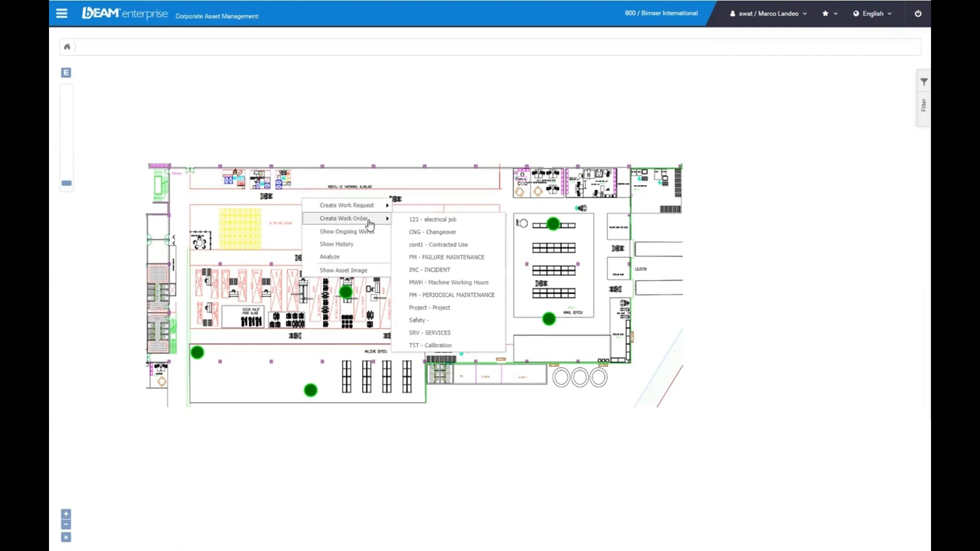
{"action": "mouse_move", "coordinate": [360, 251]}
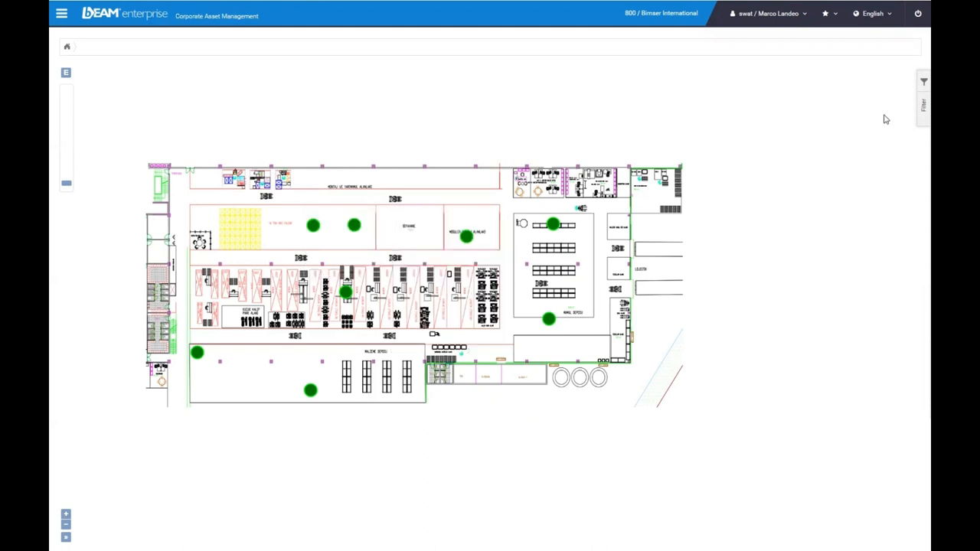
{"action": "left_click", "coordinate": [923, 83]}
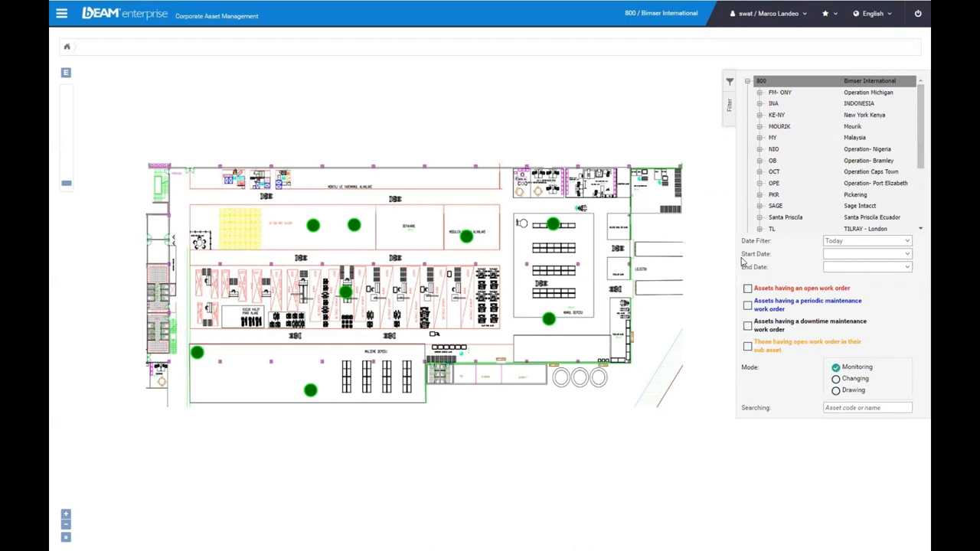
{"action": "mouse_move", "coordinate": [62, 29]}
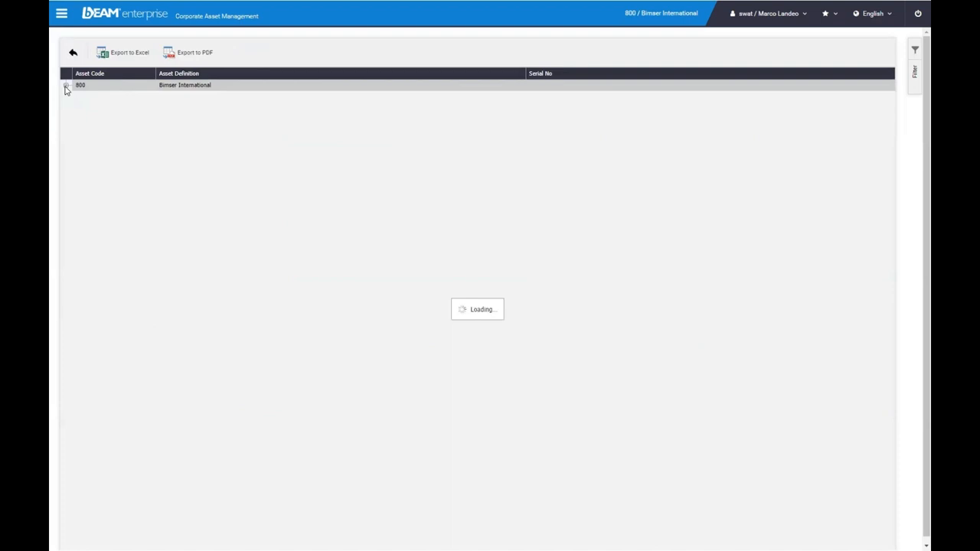
Expand Bimser International, Cost Center Michigan and the Orno branch in the asset tree
{"action": "left_click", "coordinate": [67, 86]}
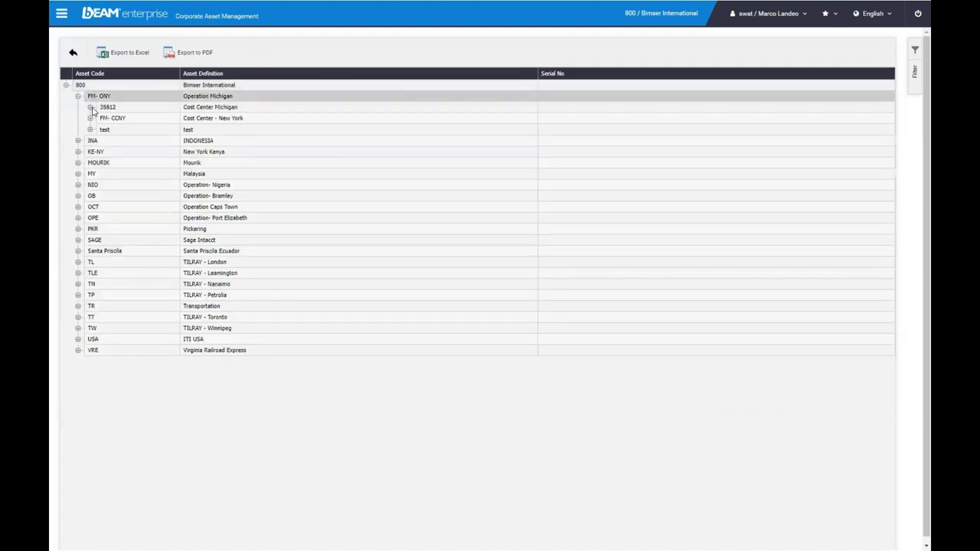
{"action": "left_click", "coordinate": [90, 108]}
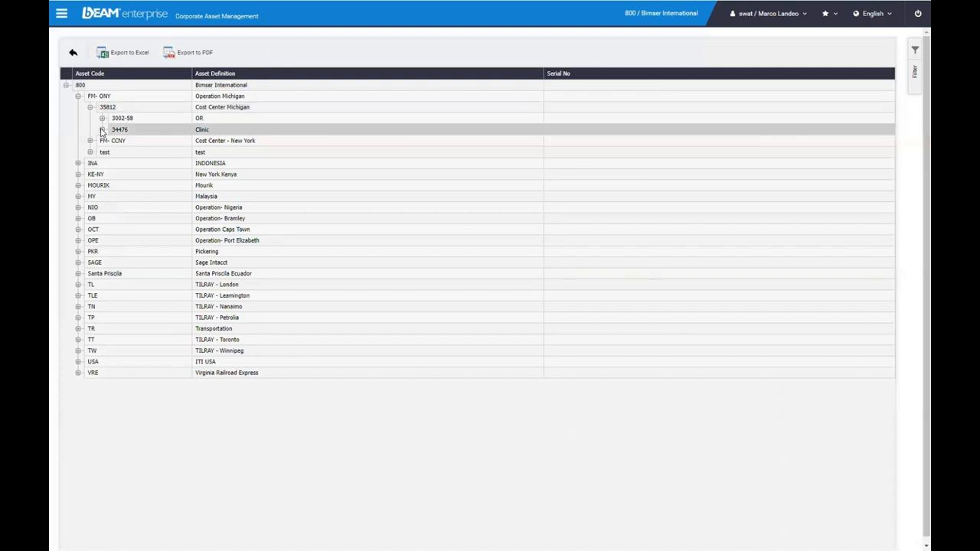
{"action": "left_click", "coordinate": [101, 129]}
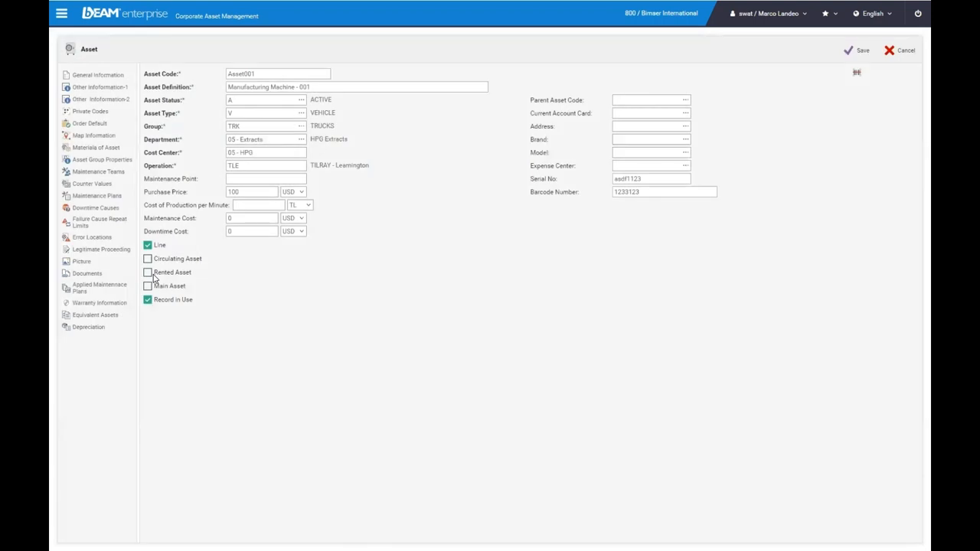
{"action": "mouse_move", "coordinate": [334, 187]}
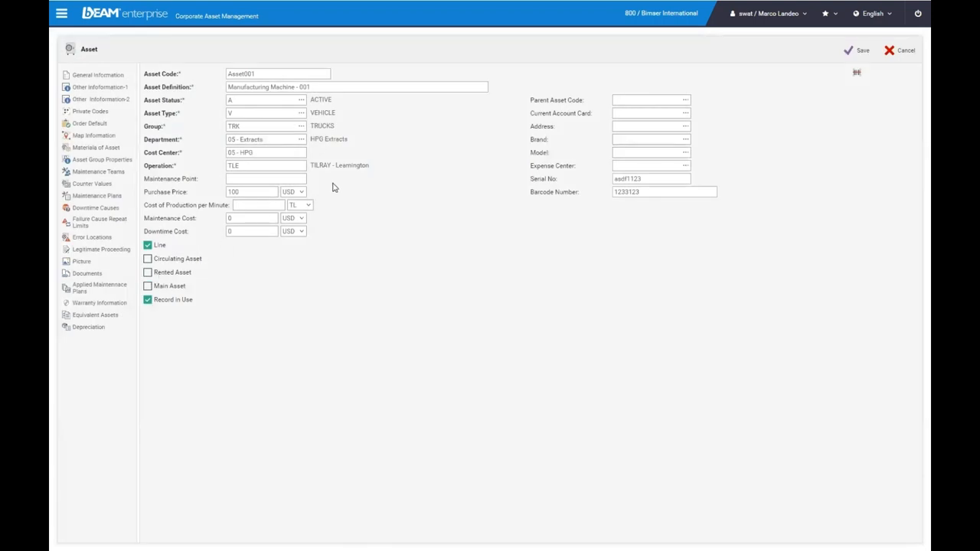
{"action": "mouse_move", "coordinate": [98, 73]}
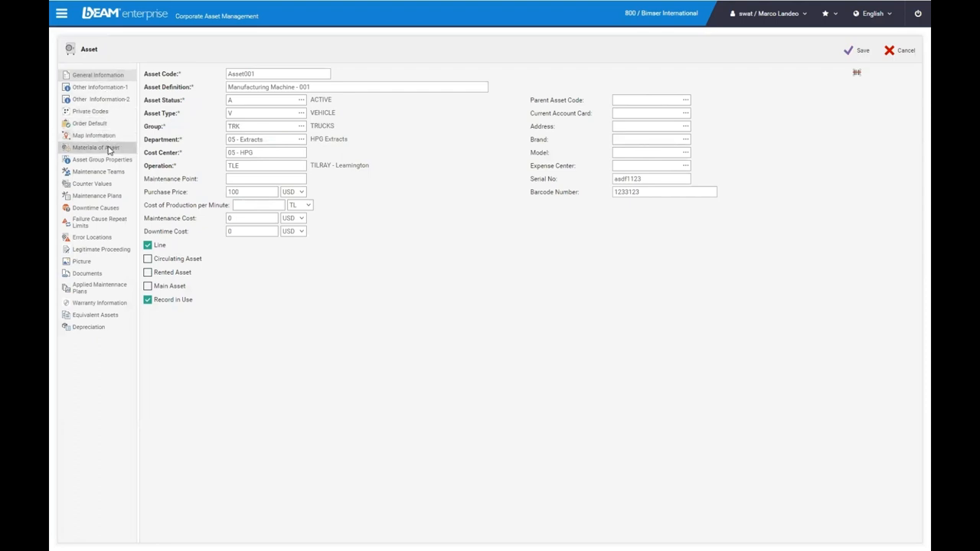
Show the Materials of Asset grid for Manufacturing Machine 001
{"action": "left_click", "coordinate": [95, 148]}
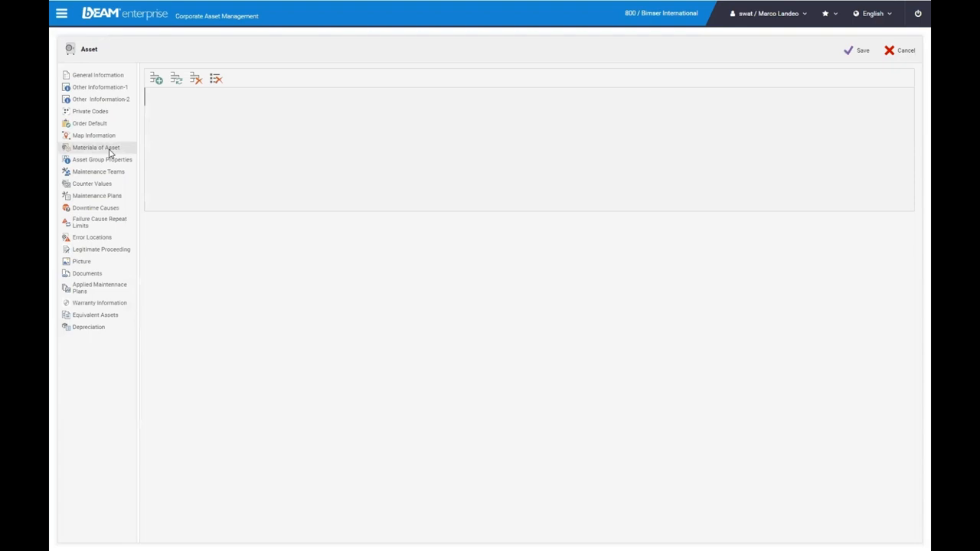
{"action": "left_click", "coordinate": [95, 147]}
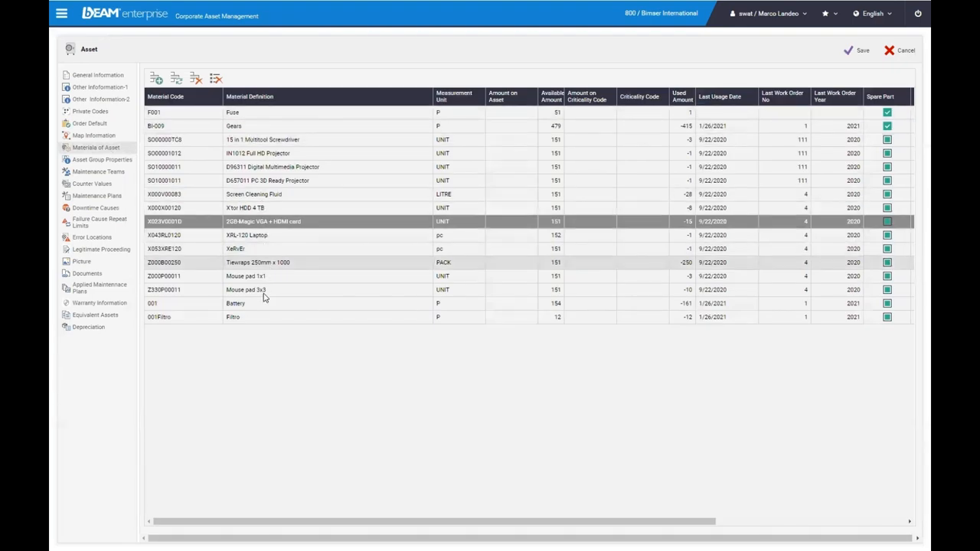
{"action": "mouse_move", "coordinate": [184, 401]}
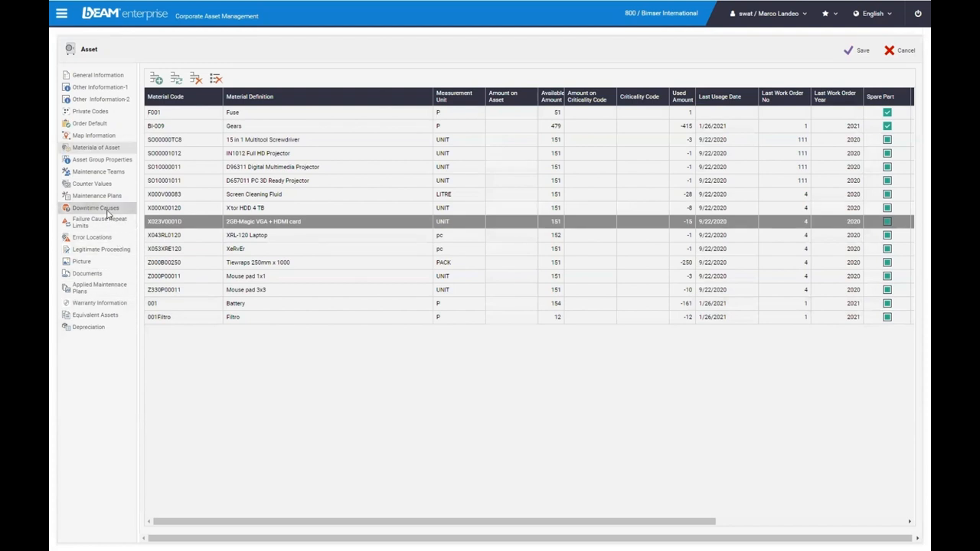
{"action": "mouse_move", "coordinate": [107, 211]}
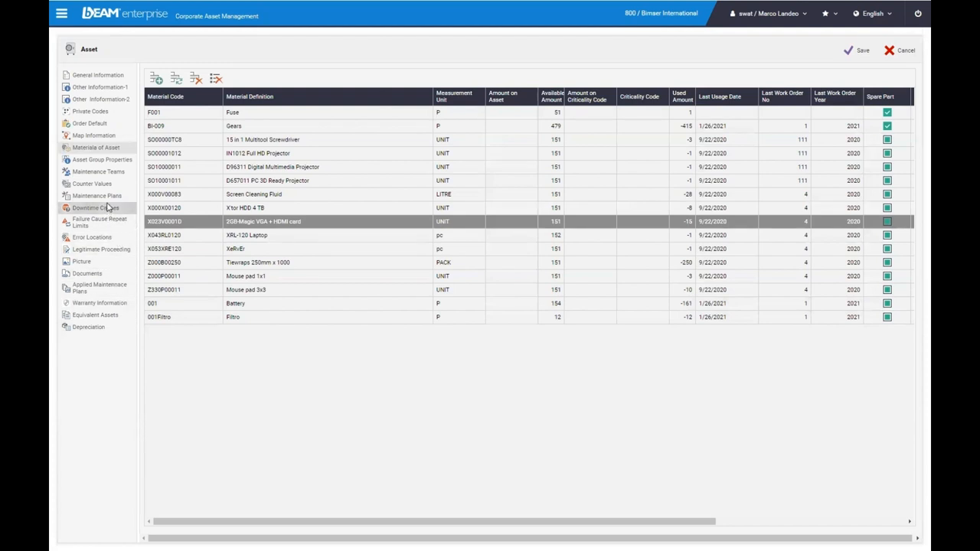
View the asset's insurance details, attached documents and picture, then return to the main menu
{"action": "left_click", "coordinate": [101, 248]}
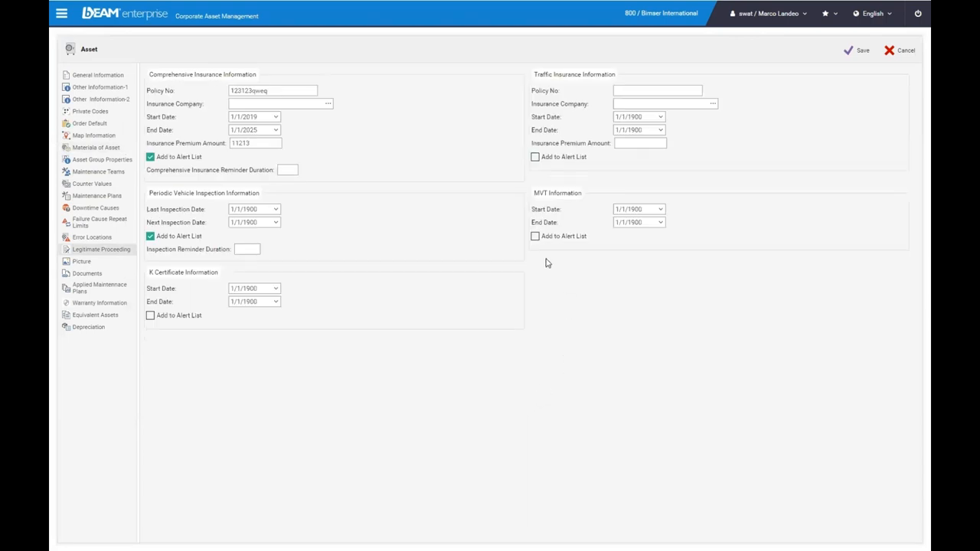
{"action": "mouse_move", "coordinate": [314, 428]}
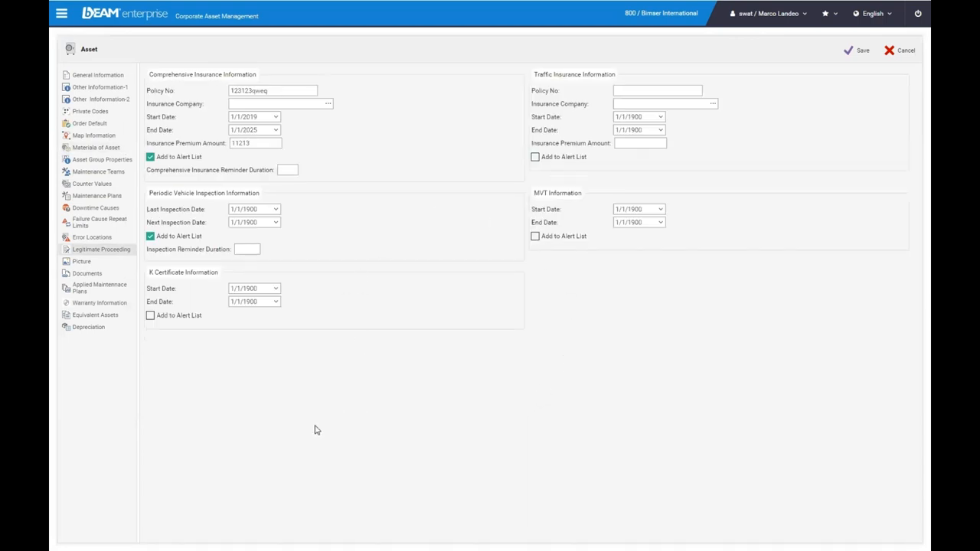
{"action": "left_click", "coordinate": [86, 273]}
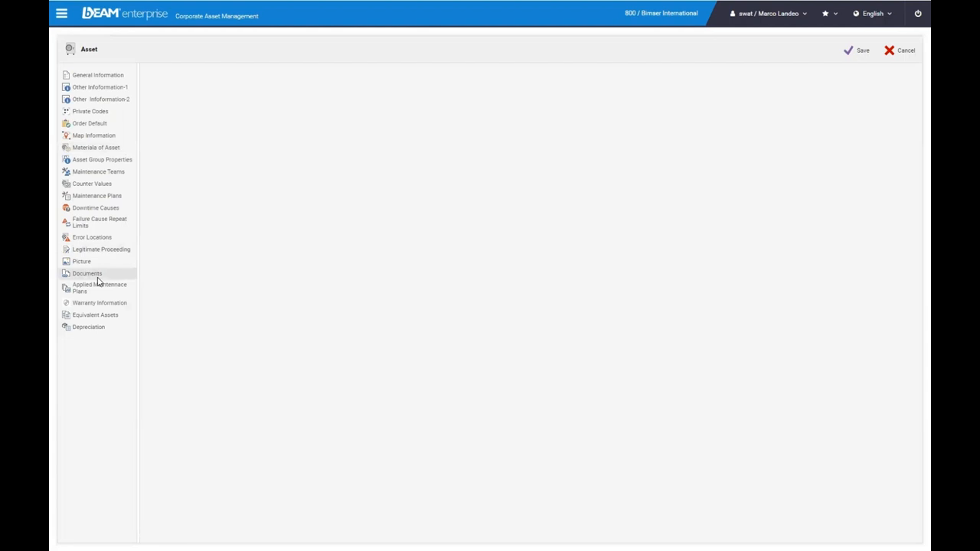
{"action": "left_click", "coordinate": [86, 273]}
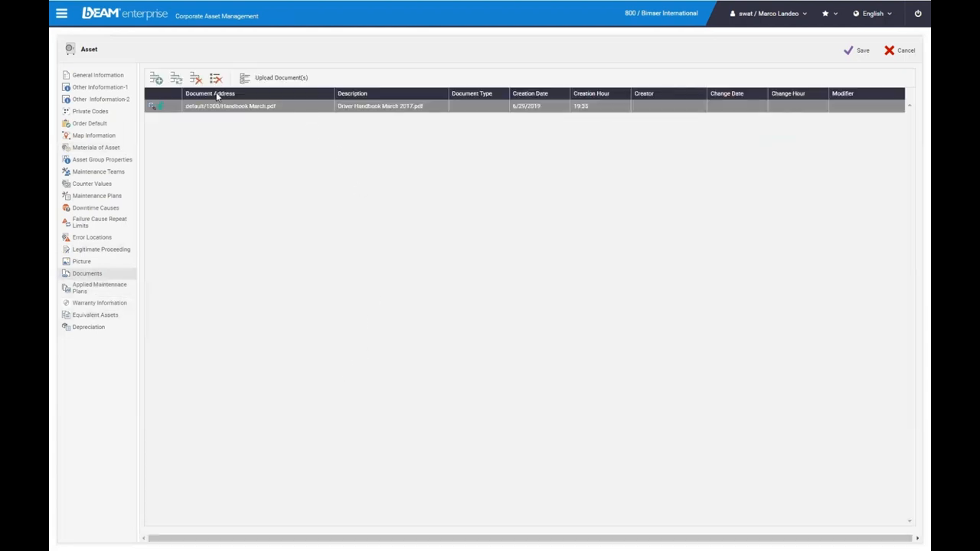
{"action": "mouse_move", "coordinate": [101, 273]}
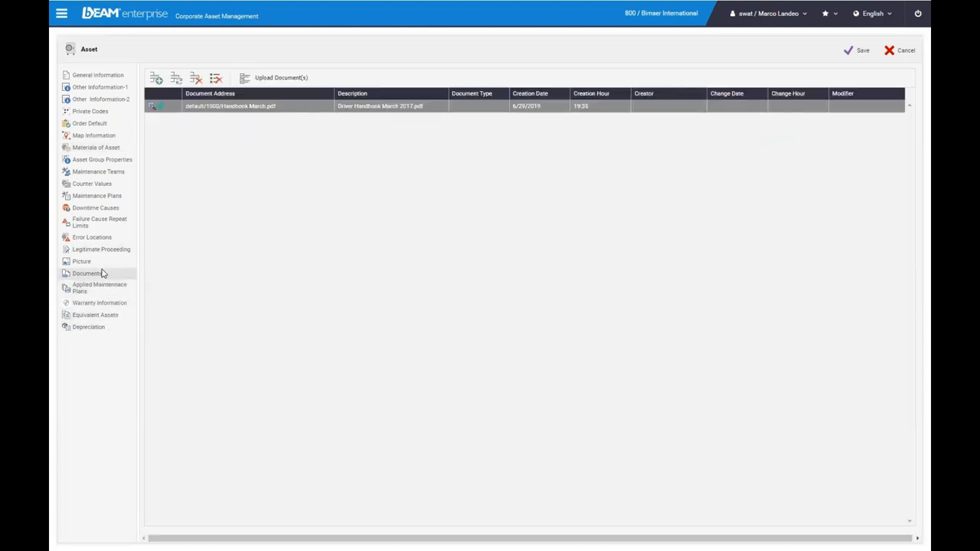
{"action": "left_click", "coordinate": [86, 273]}
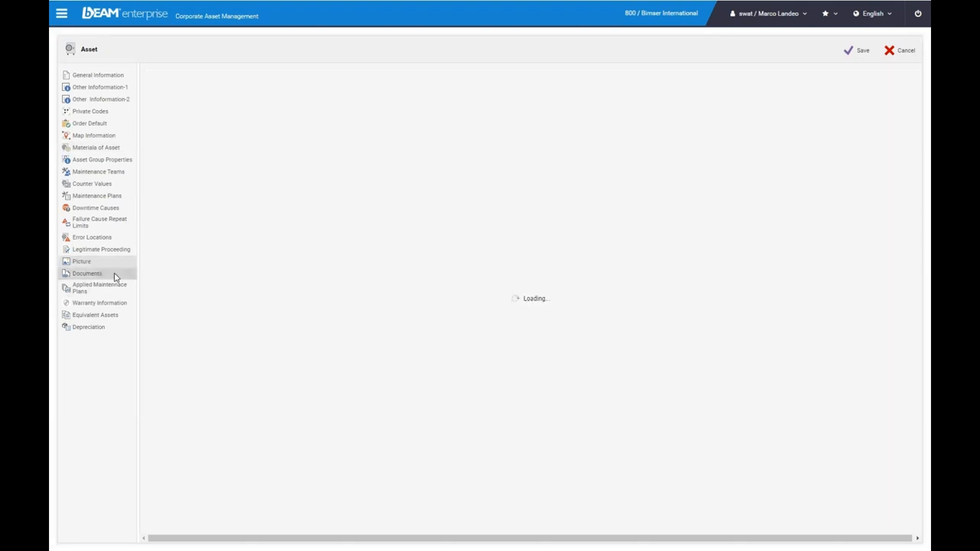
{"action": "left_click", "coordinate": [81, 260]}
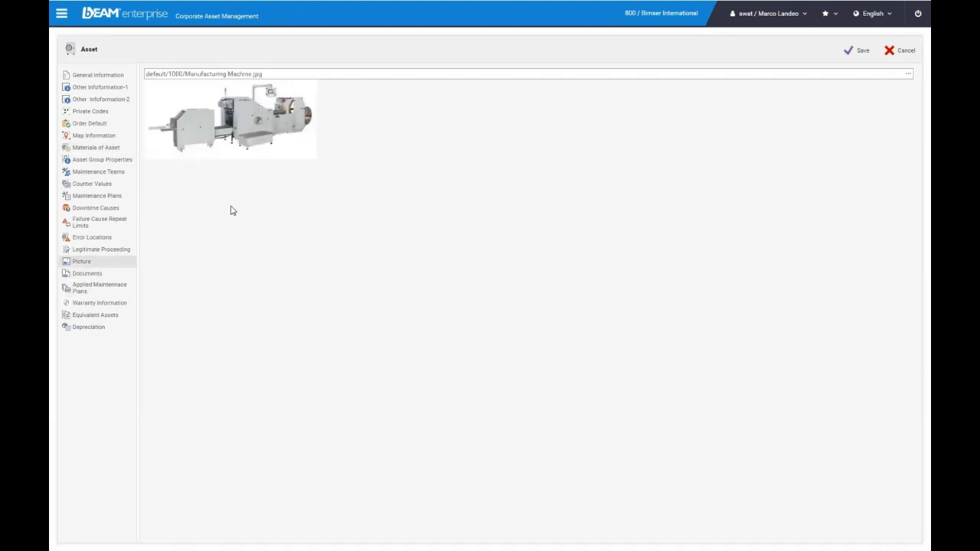
{"action": "mouse_move", "coordinate": [283, 251]}
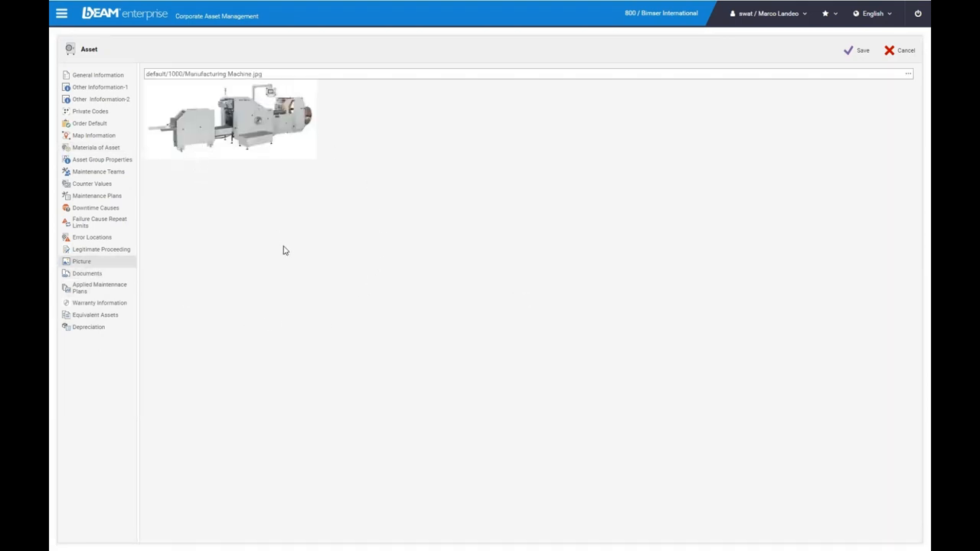
{"action": "left_click", "coordinate": [62, 13]}
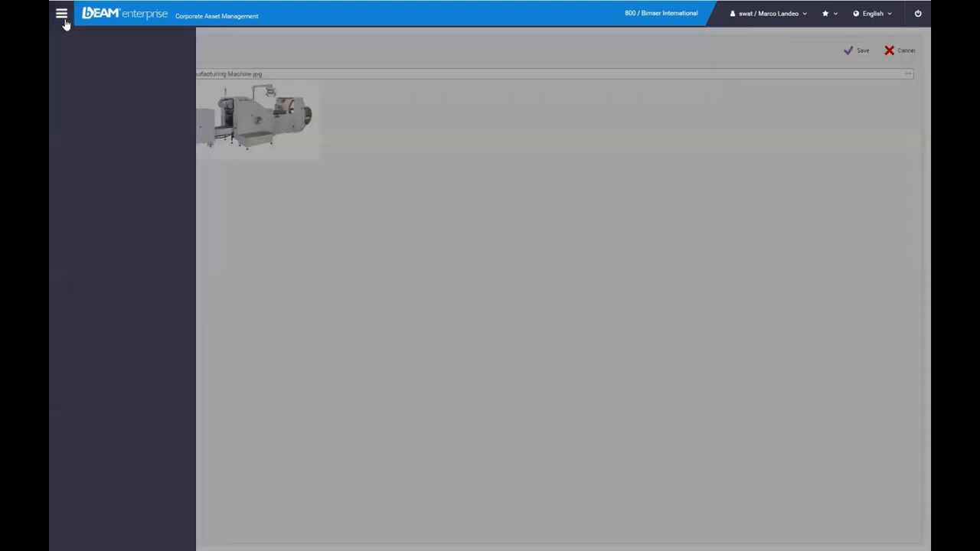
Prepare the Asset Status Report with default filters and hide its parameter panel
{"action": "left_click", "coordinate": [62, 14]}
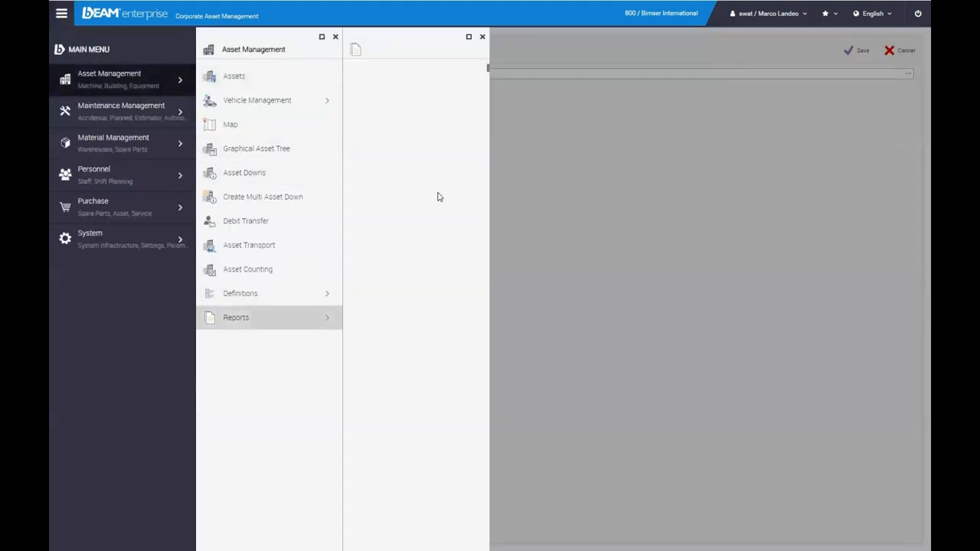
{"action": "left_click", "coordinate": [236, 317]}
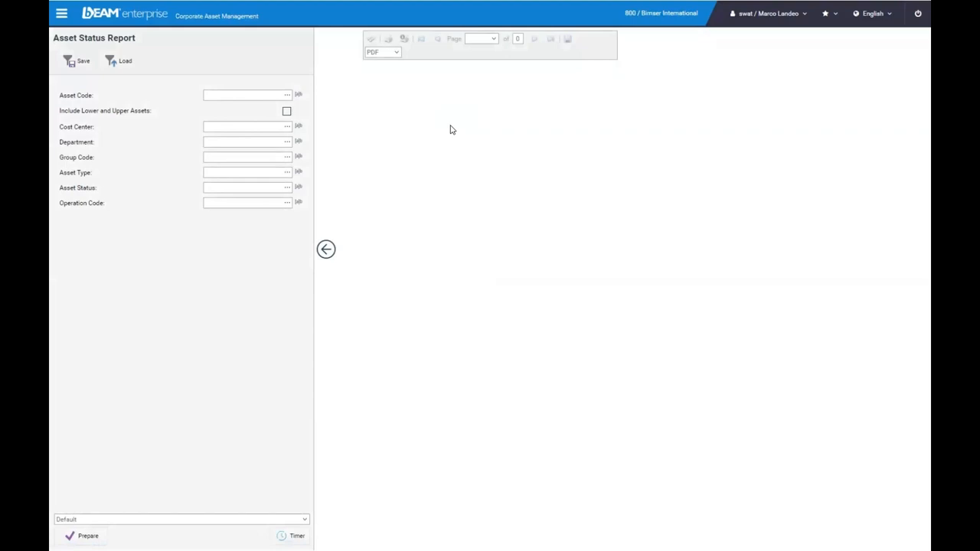
{"action": "left_click", "coordinate": [89, 536]}
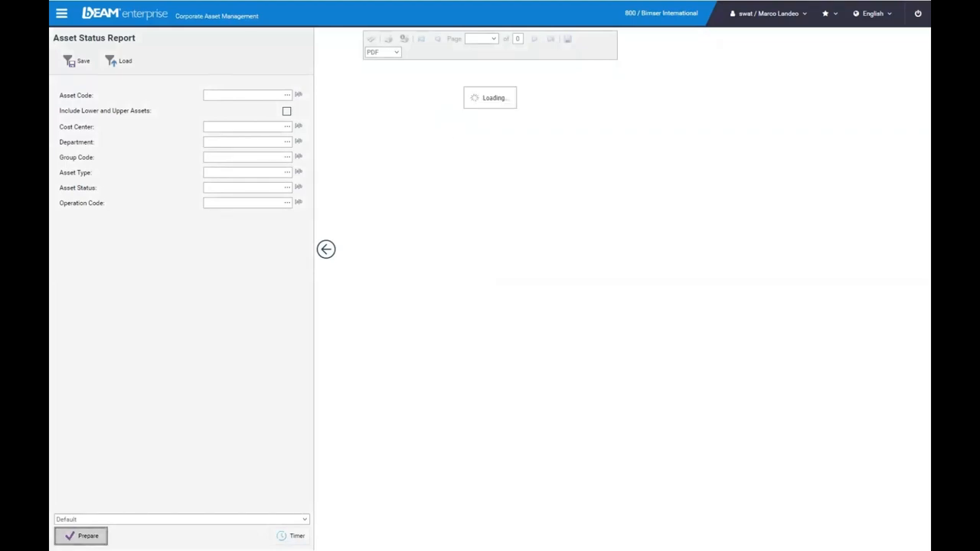
{"action": "left_click", "coordinate": [325, 249]}
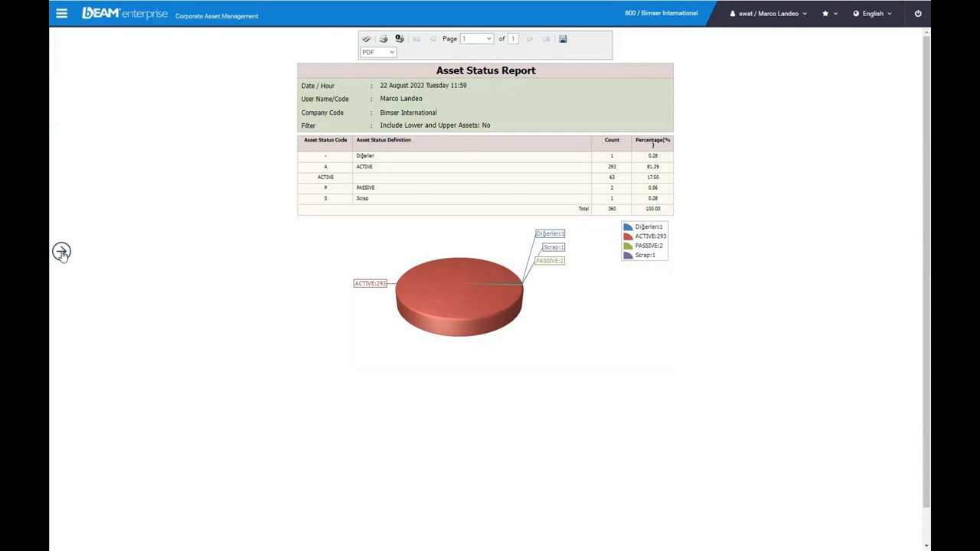
Set the Asset Status Report to Prepare Periodically in its Timer settings and save the schedule
{"action": "left_click", "coordinate": [61, 251]}
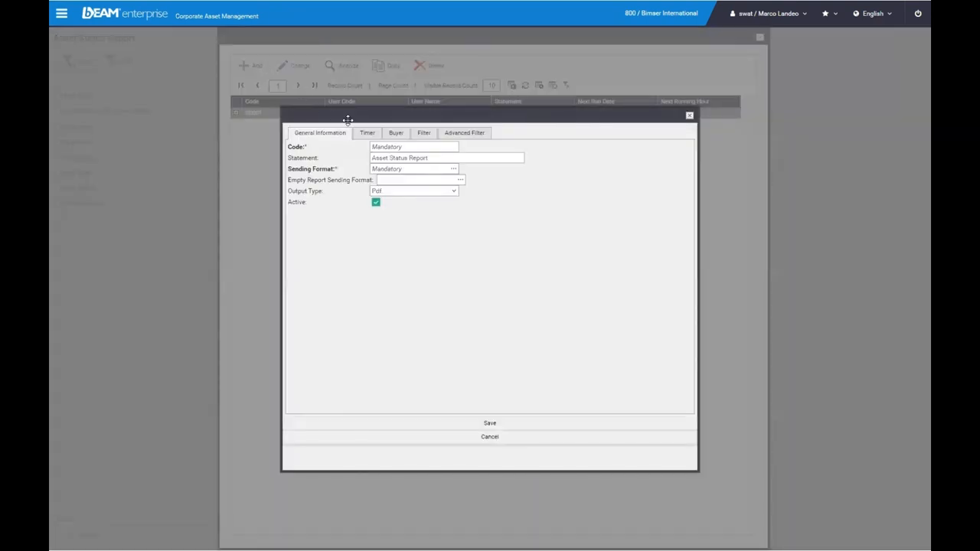
{"action": "left_click", "coordinate": [368, 132]}
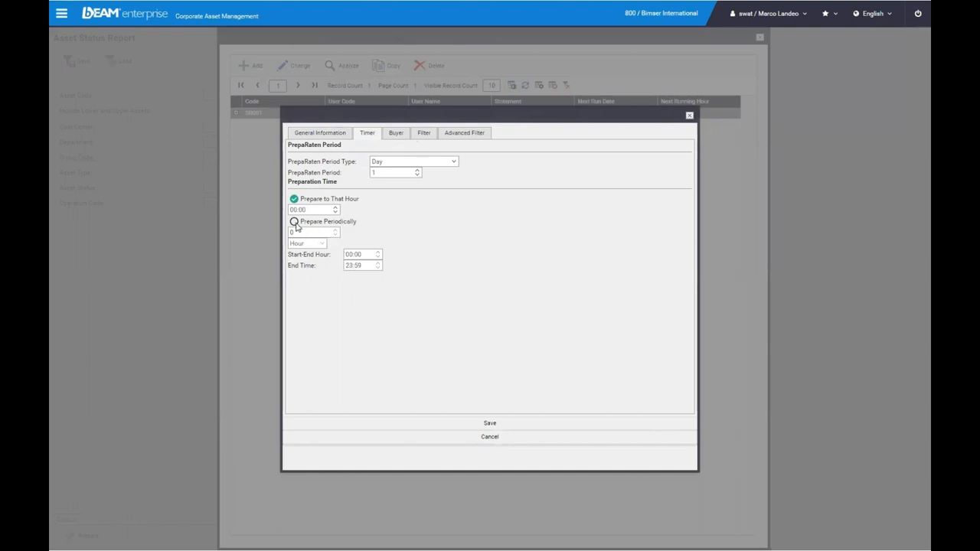
{"action": "left_click", "coordinate": [294, 221]}
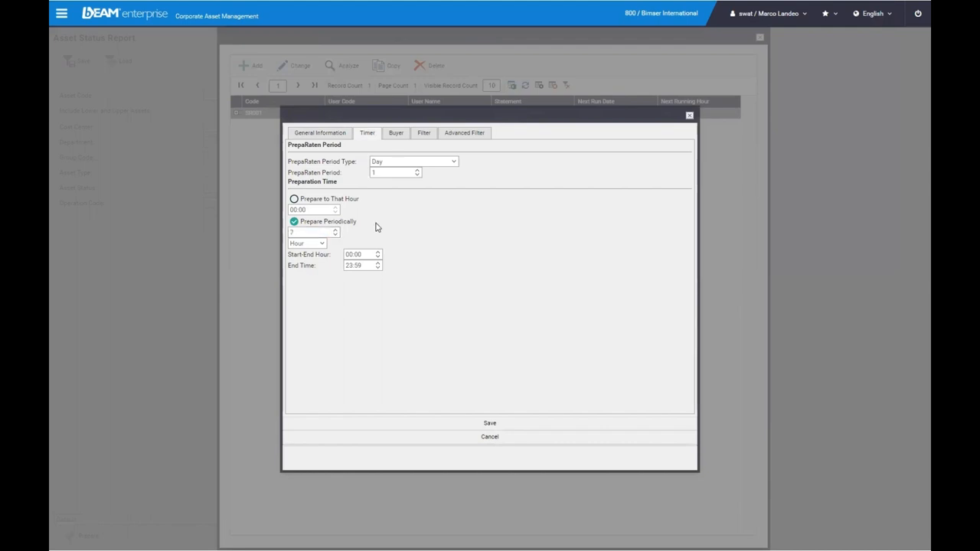
{"action": "left_click", "coordinate": [395, 132]}
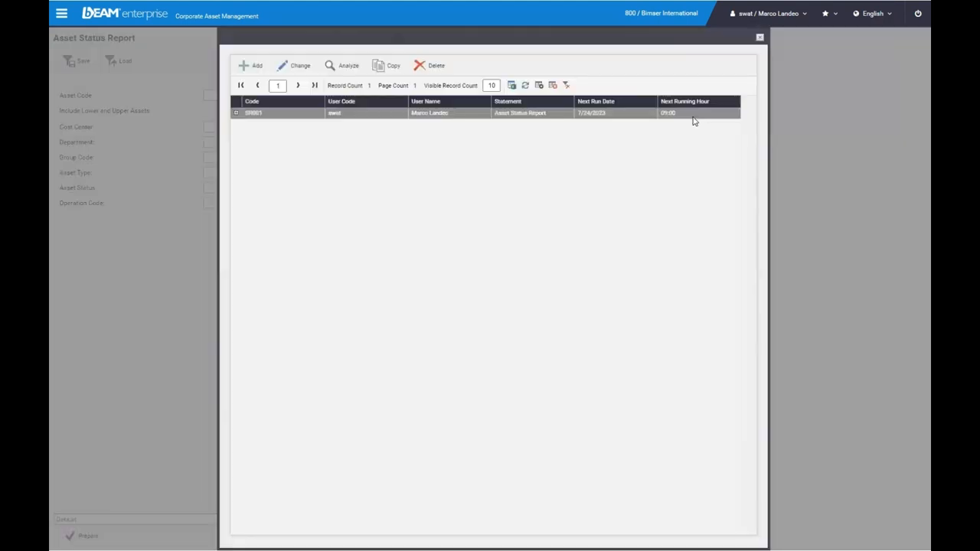
{"action": "left_click", "coordinate": [343, 65]}
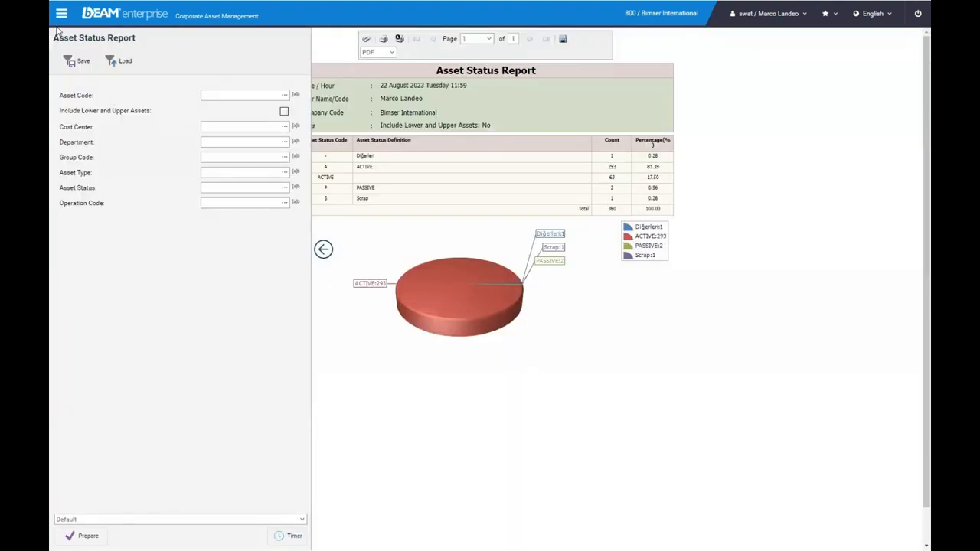
Start a new Work Request from Maintenance Management in the main menu
{"action": "left_click", "coordinate": [61, 12]}
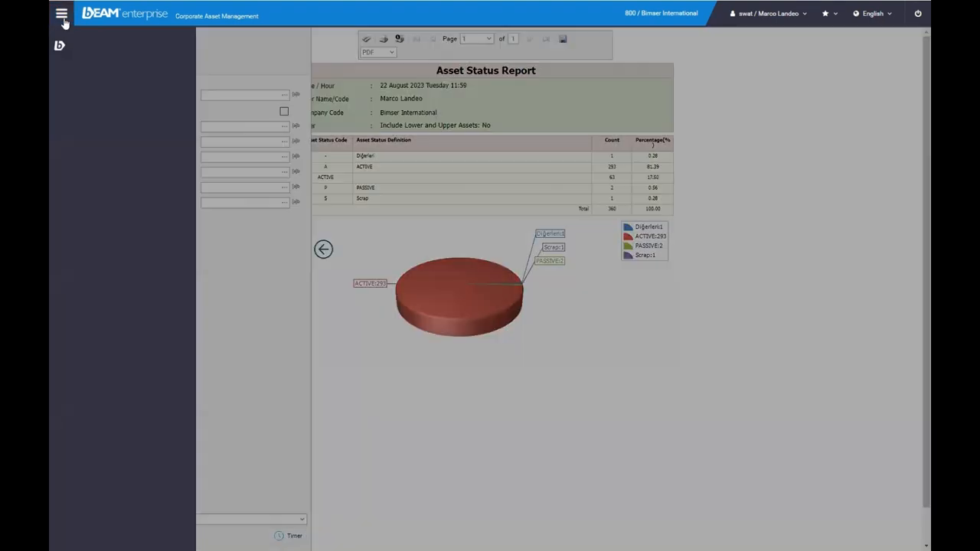
{"action": "left_click", "coordinate": [61, 14]}
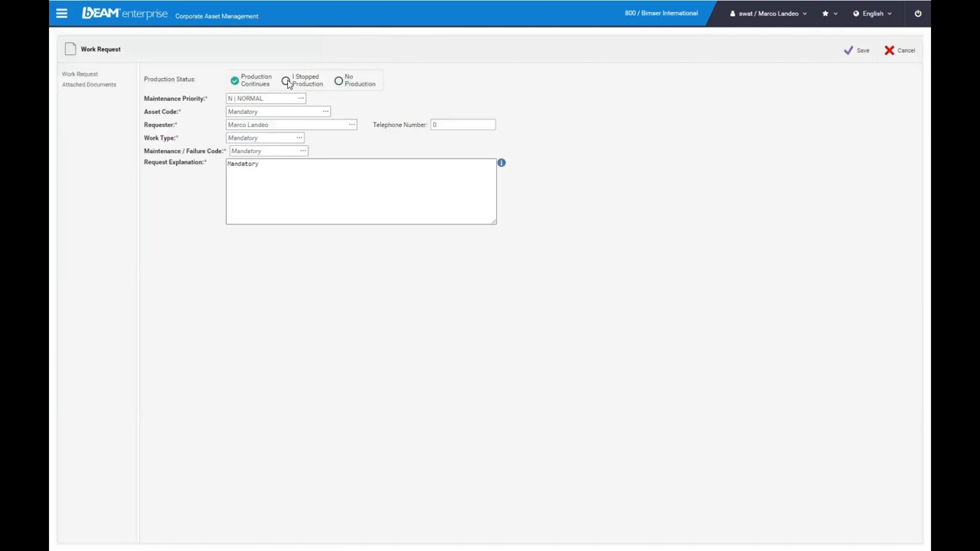
{"action": "left_click", "coordinate": [301, 98]}
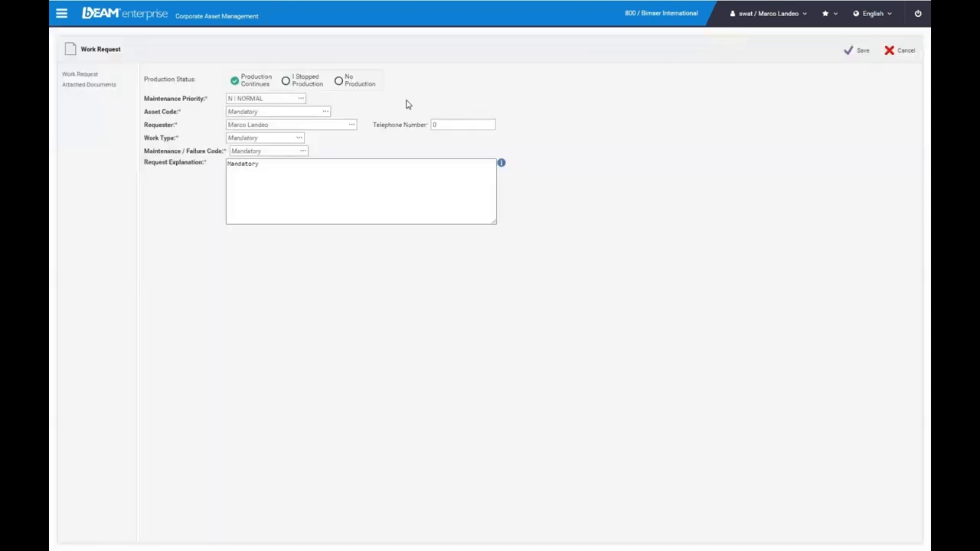
{"action": "mouse_move", "coordinate": [346, 297]}
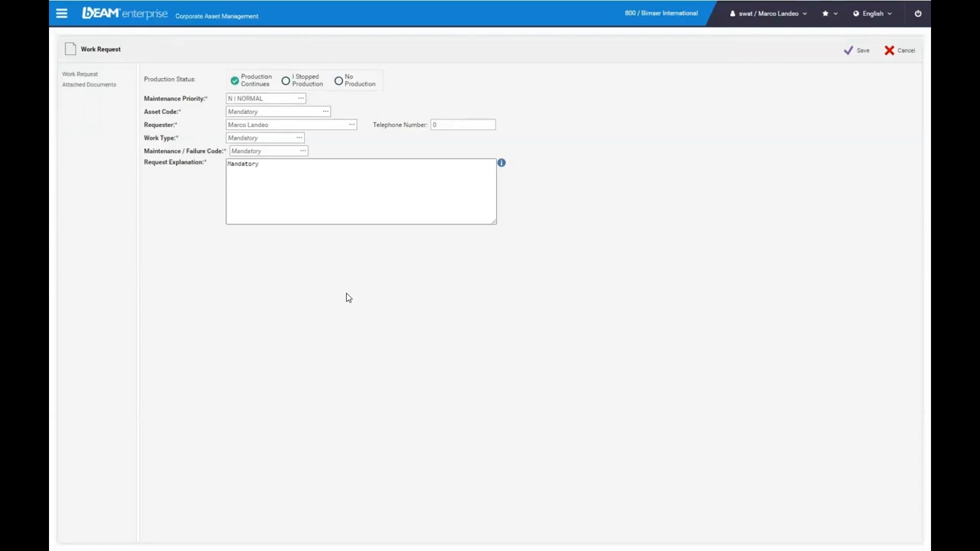
{"action": "left_click", "coordinate": [61, 14]}
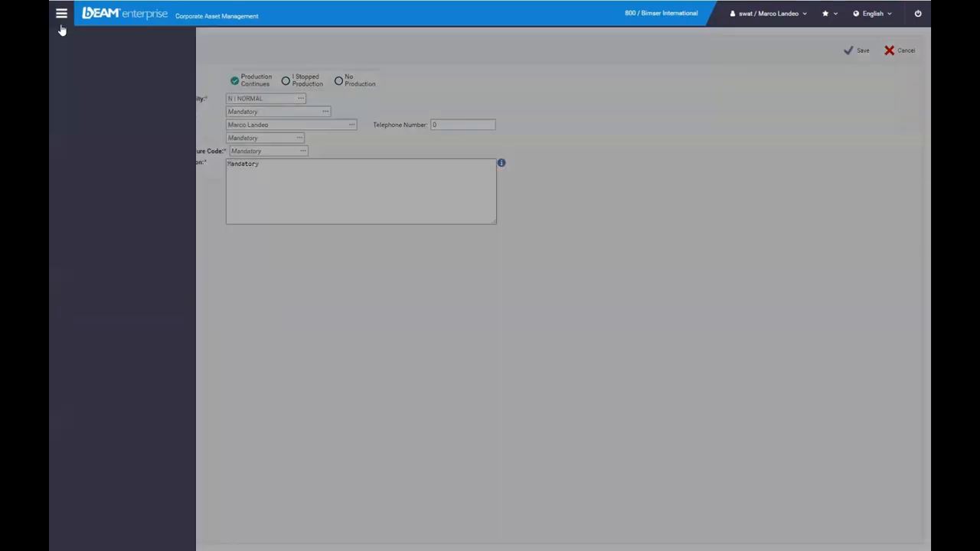
Choose a new requester for work order 167 via the resource lookup and show its used materials
{"action": "left_click", "coordinate": [62, 14]}
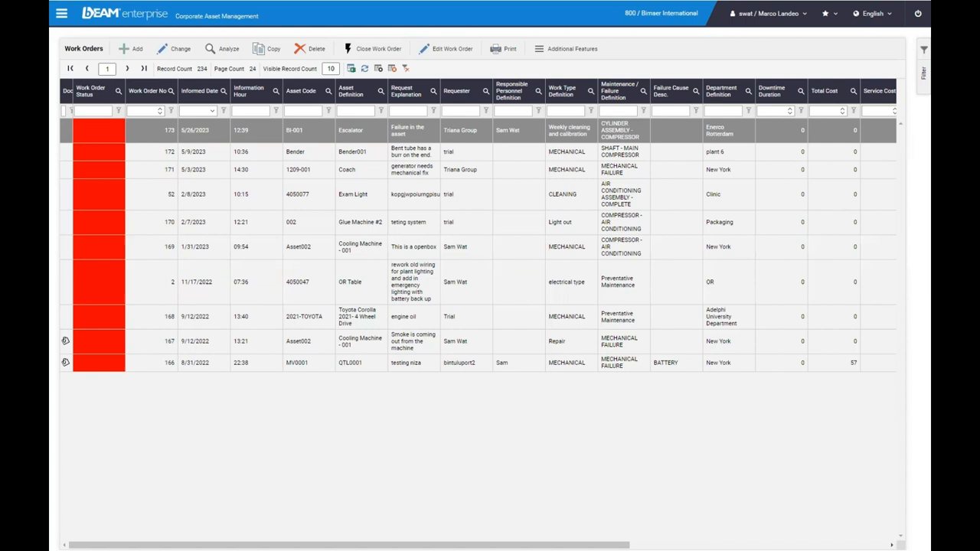
{"action": "mouse_move", "coordinate": [344, 144]}
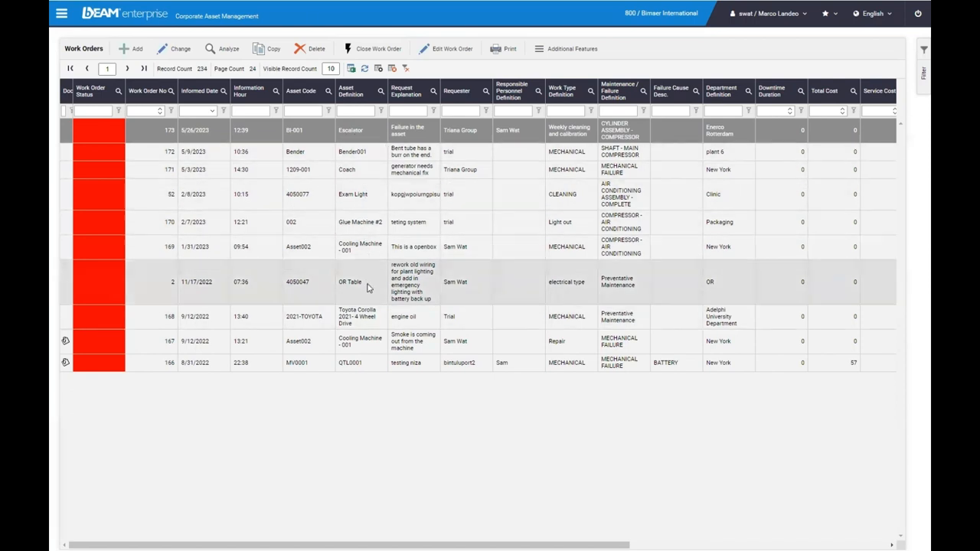
{"action": "left_click", "coordinate": [370, 340]}
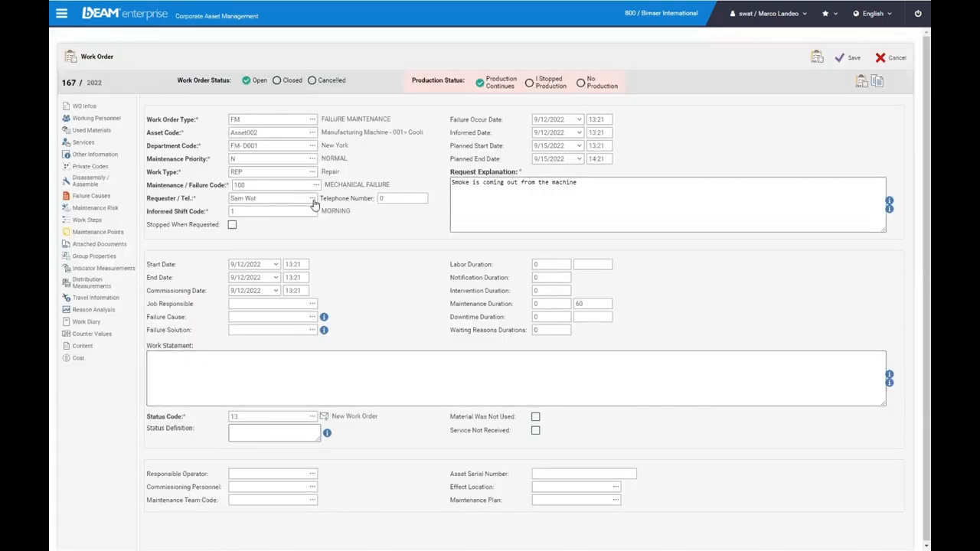
{"action": "left_click", "coordinate": [313, 199]}
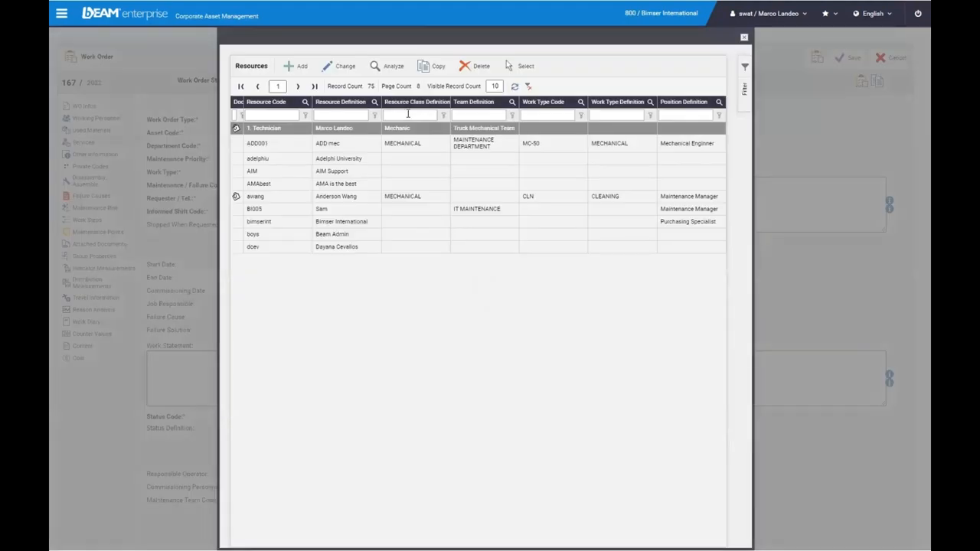
{"action": "left_click", "coordinate": [744, 37]}
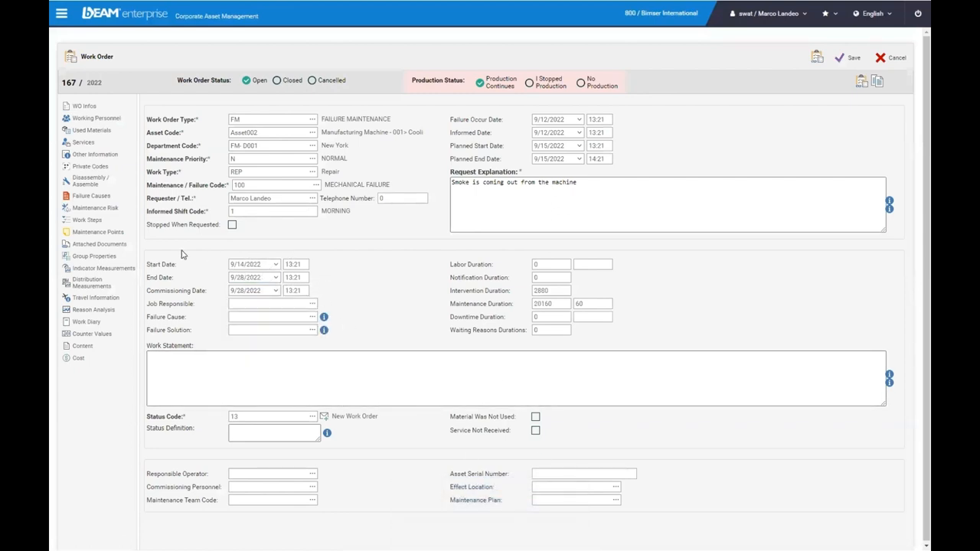
{"action": "mouse_move", "coordinate": [143, 184]}
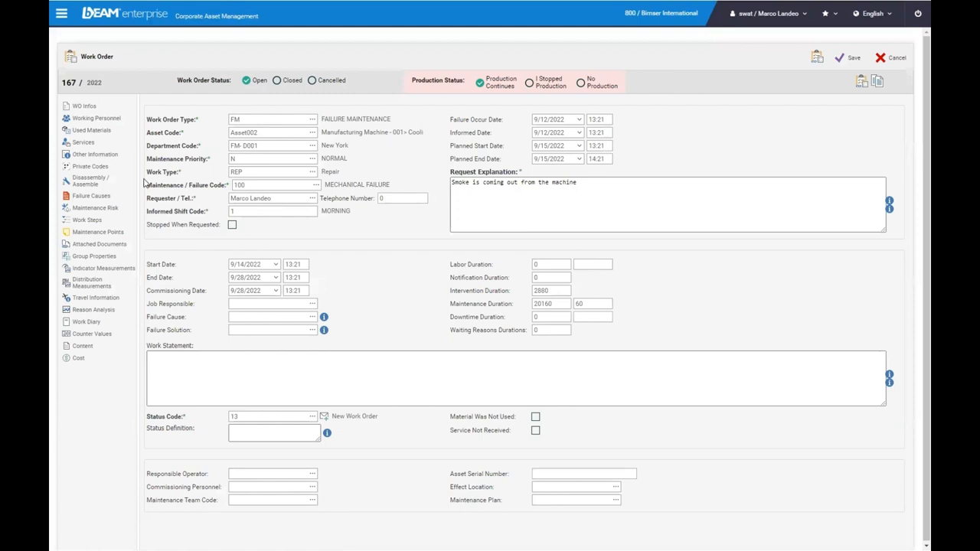
{"action": "left_click", "coordinate": [92, 128]}
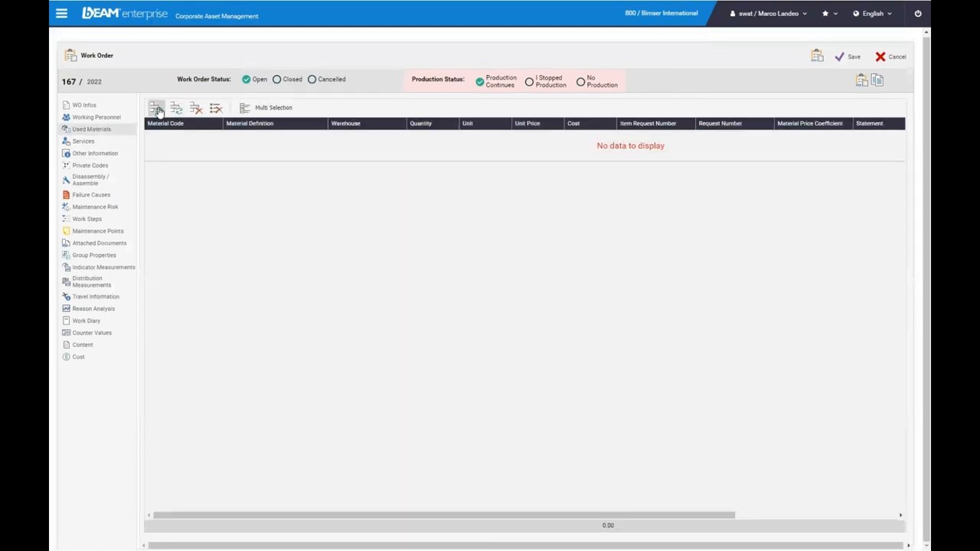
Add and confirm a Contractor service line in work order 167's Services section
{"action": "left_click", "coordinate": [157, 108]}
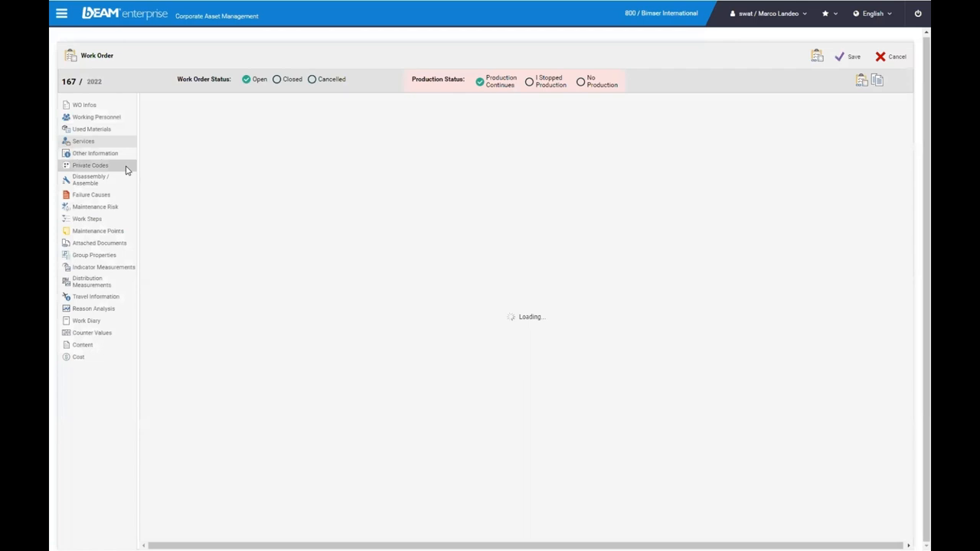
{"action": "left_click", "coordinate": [82, 141]}
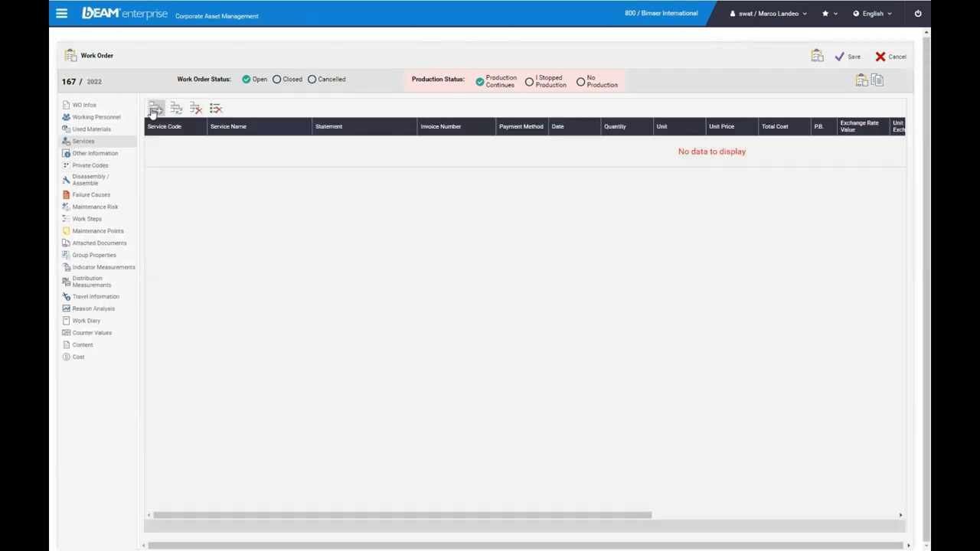
{"action": "left_click", "coordinate": [155, 107]}
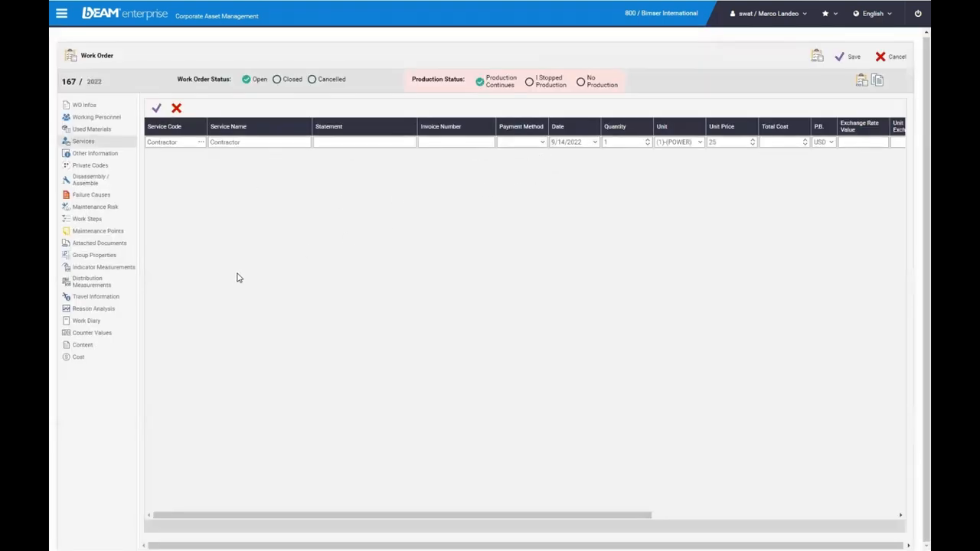
{"action": "left_click", "coordinate": [78, 357]}
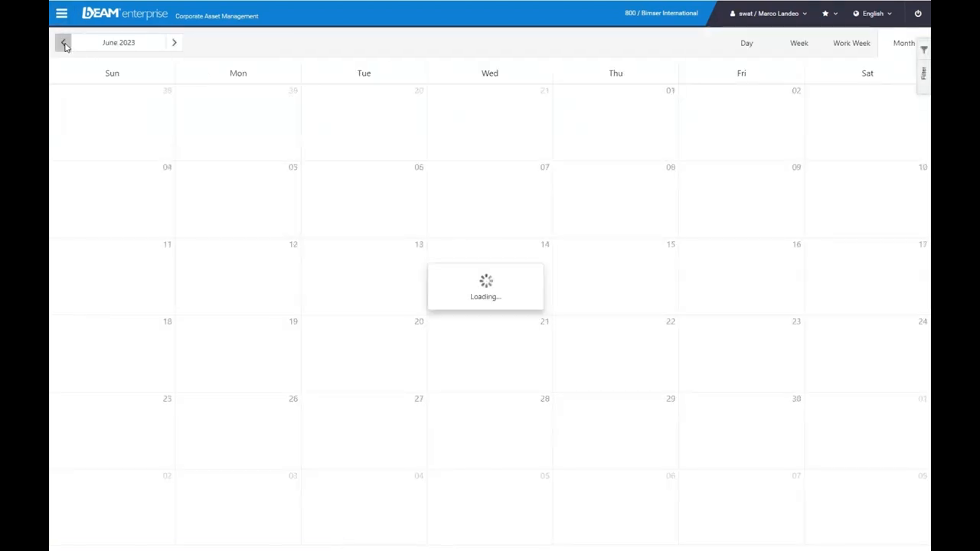
Step the calendar back to May 2023, view the week of 21-27 May, then the single day 22 May
{"action": "left_click", "coordinate": [64, 43]}
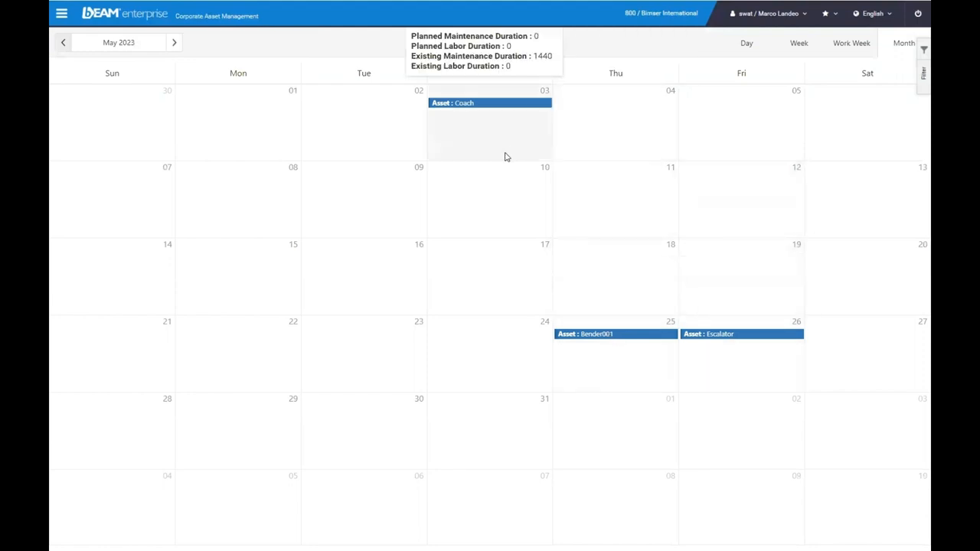
{"action": "mouse_move", "coordinate": [544, 147]}
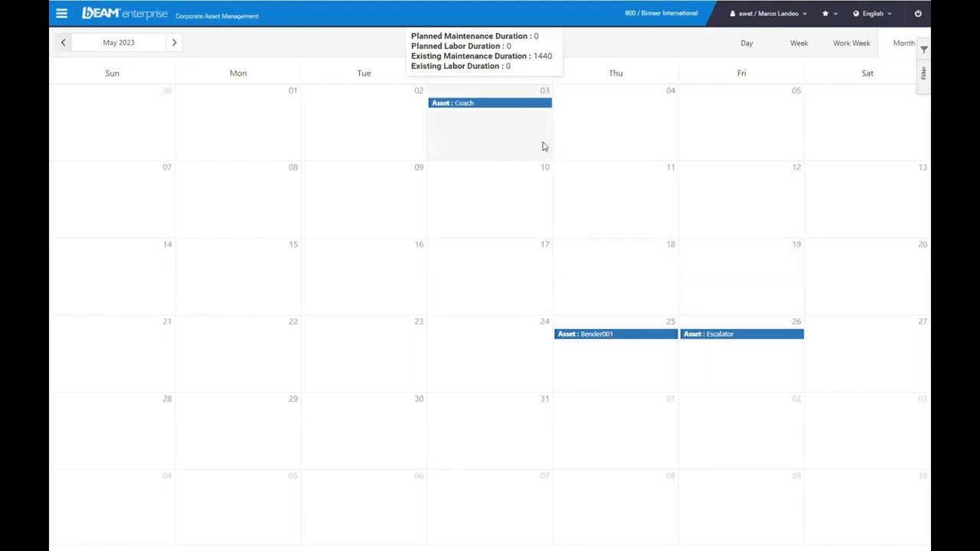
{"action": "left_click", "coordinate": [799, 43]}
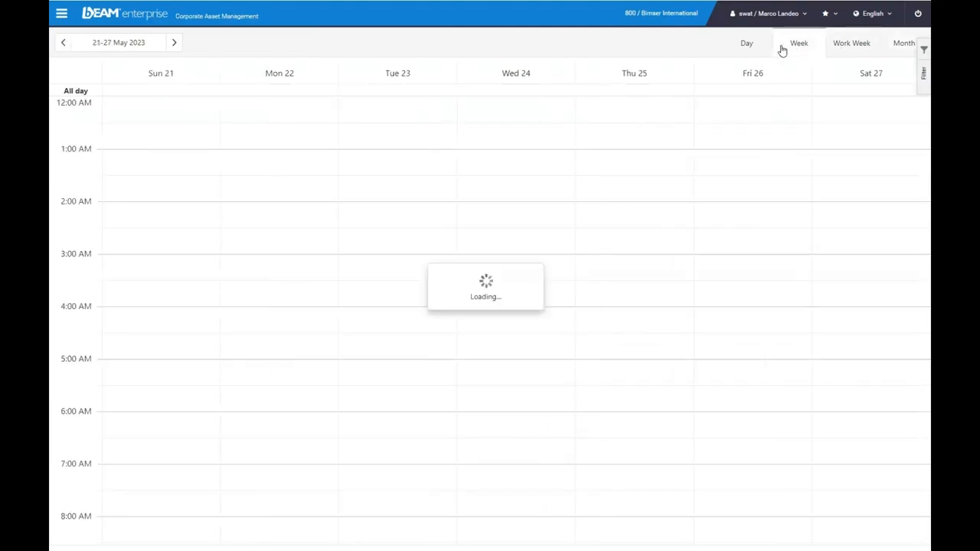
{"action": "left_click", "coordinate": [746, 43]}
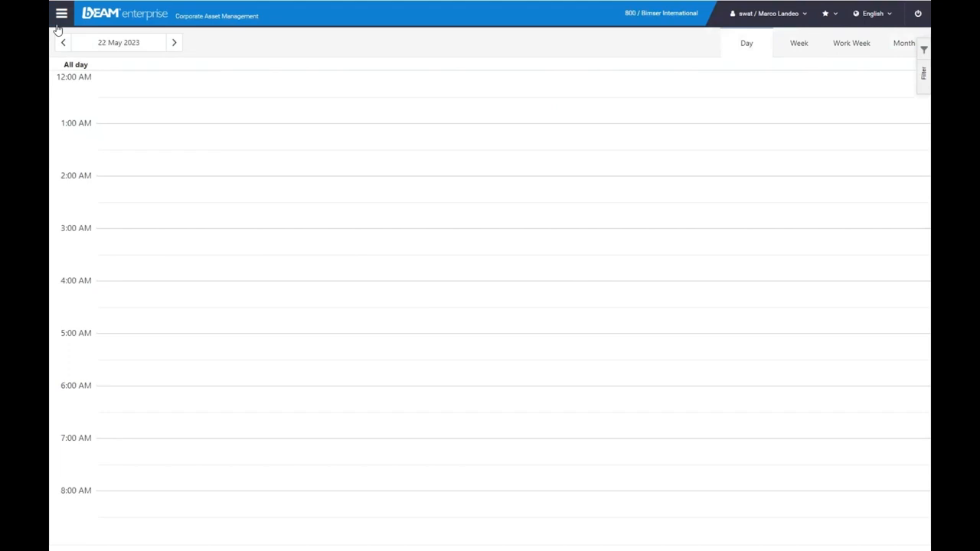
{"action": "left_click", "coordinate": [62, 13]}
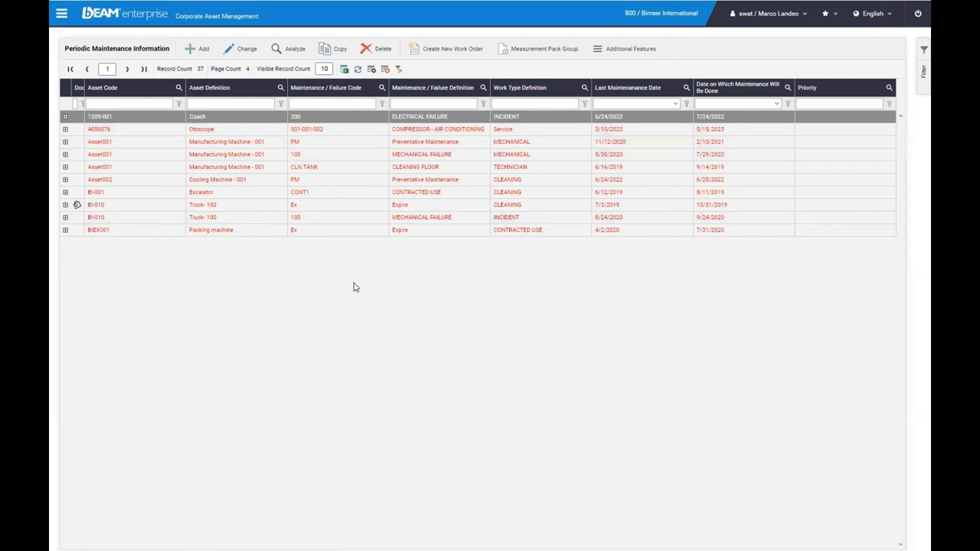
{"action": "mouse_move", "coordinate": [317, 315]}
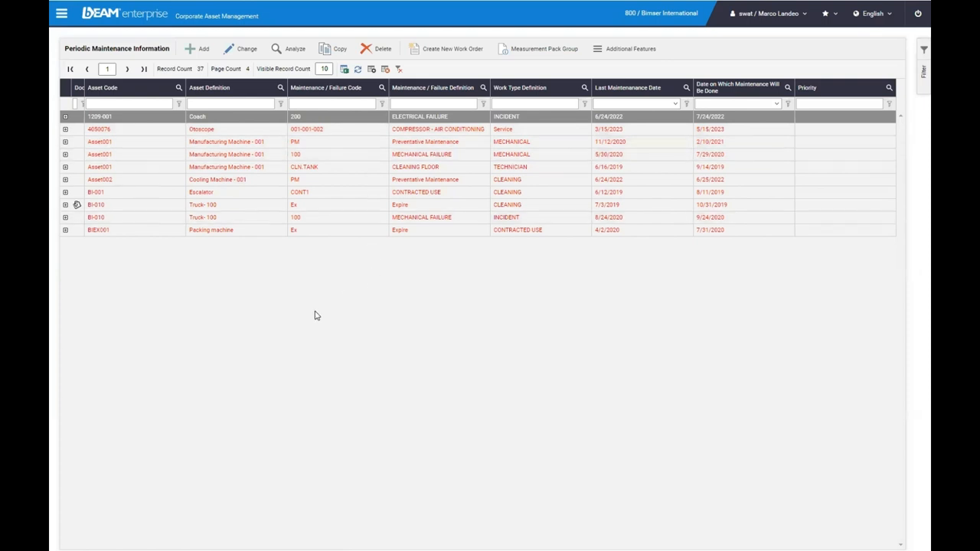
{"action": "mouse_move", "coordinate": [300, 312]}
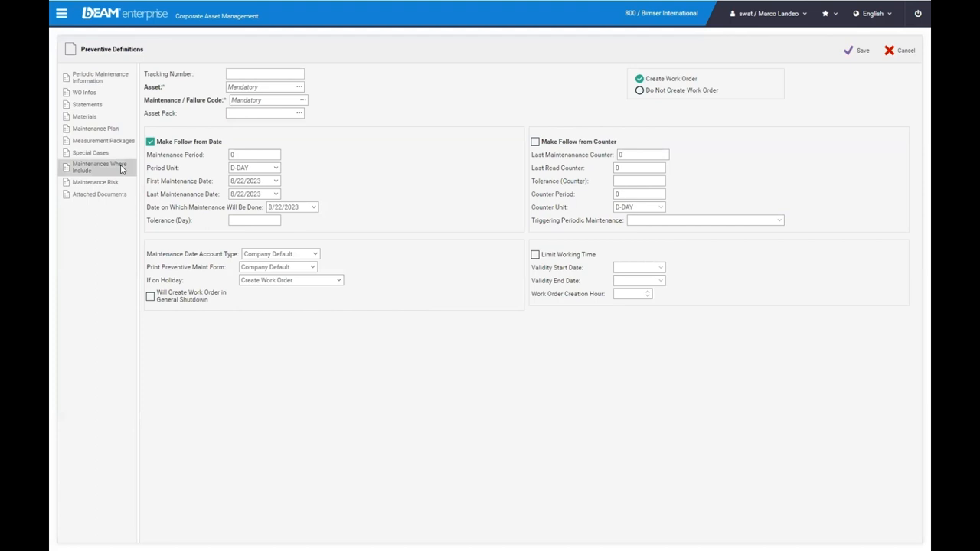
{"action": "mouse_move", "coordinate": [356, 214]}
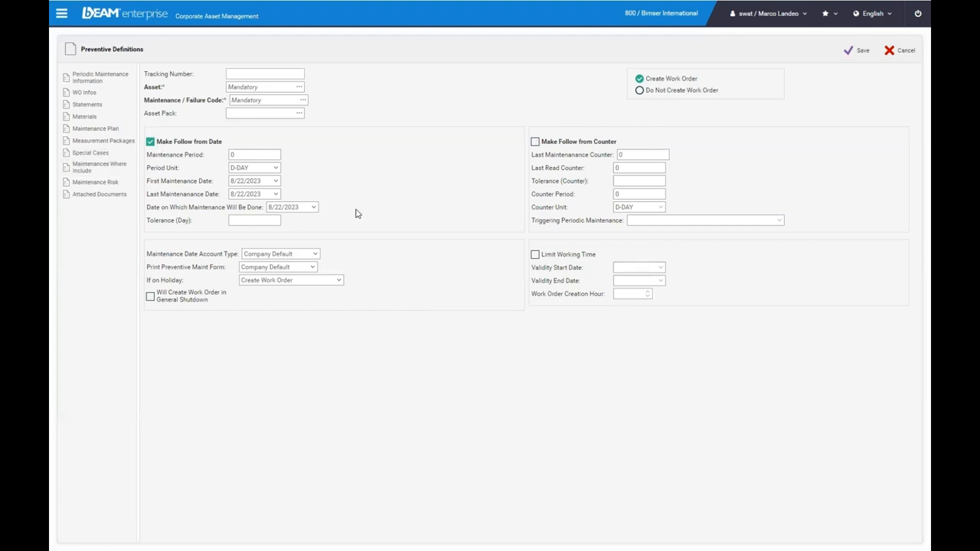
Leave the period unit as days, enable Make Follow from Counter and choose ML-Mileage as counter unit
{"action": "left_click", "coordinate": [274, 167]}
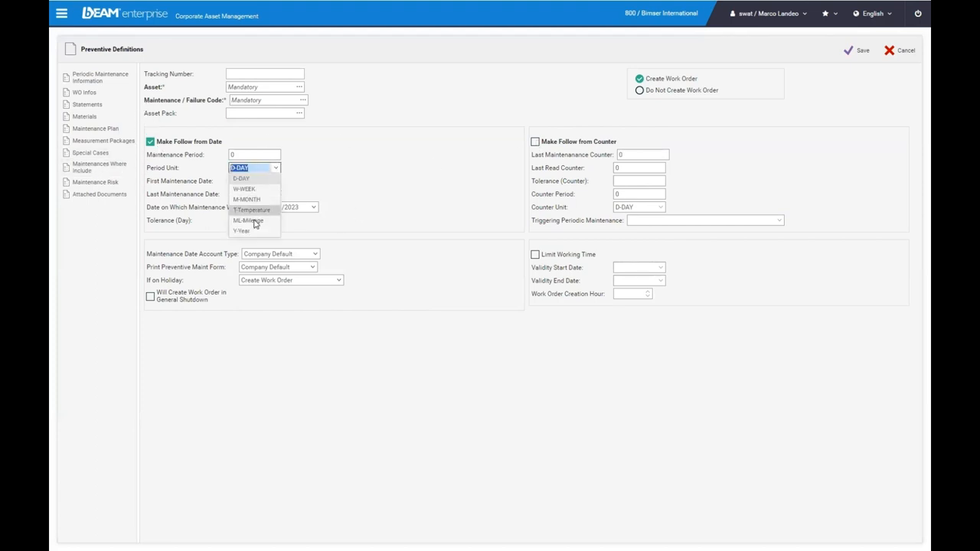
{"action": "left_click", "coordinate": [253, 177]}
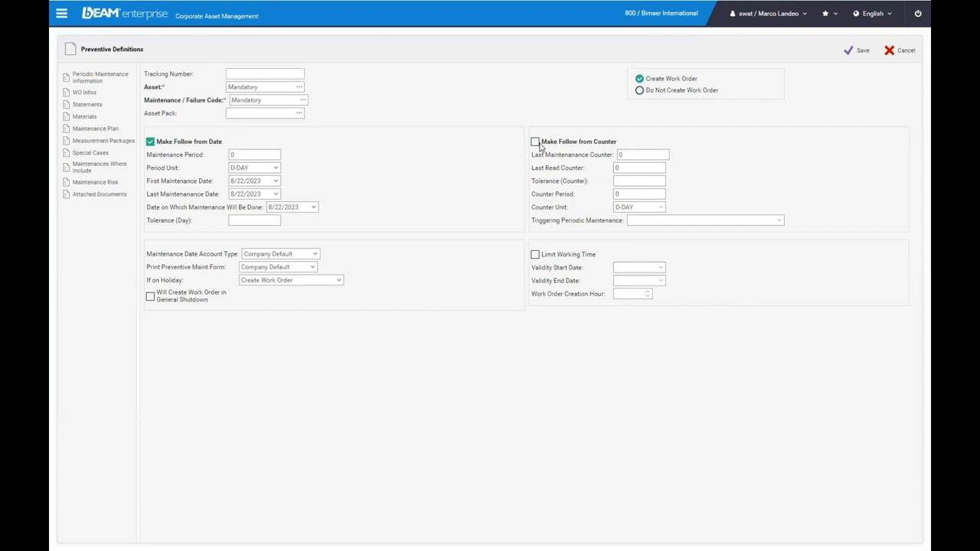
{"action": "left_click", "coordinate": [660, 207]}
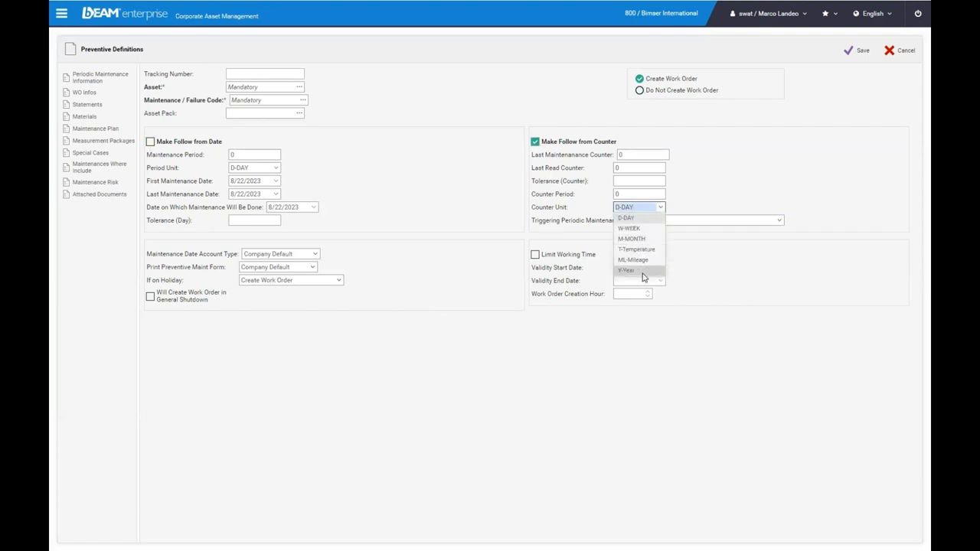
{"action": "left_click", "coordinate": [633, 260]}
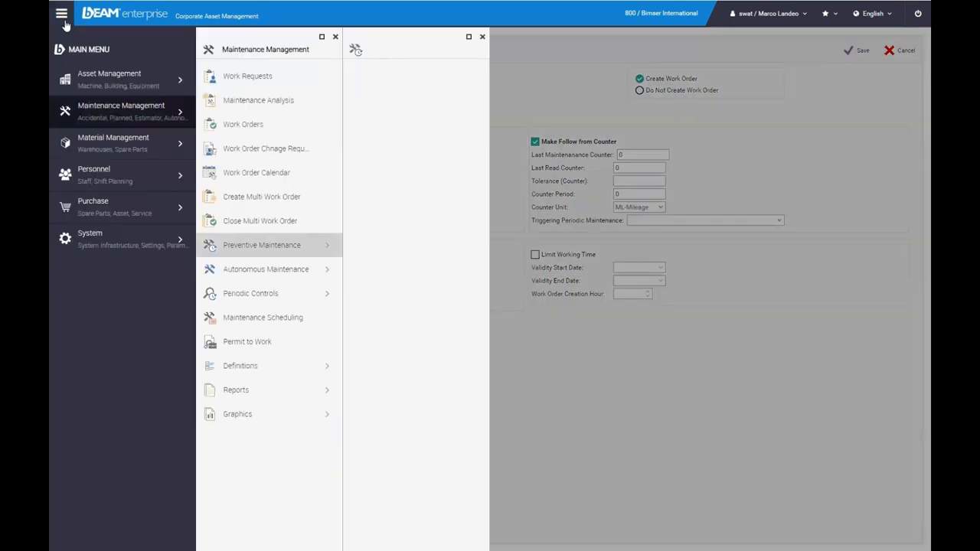
From Material Management, list the materials and bring up the Gear material record
{"action": "left_click", "coordinate": [114, 143]}
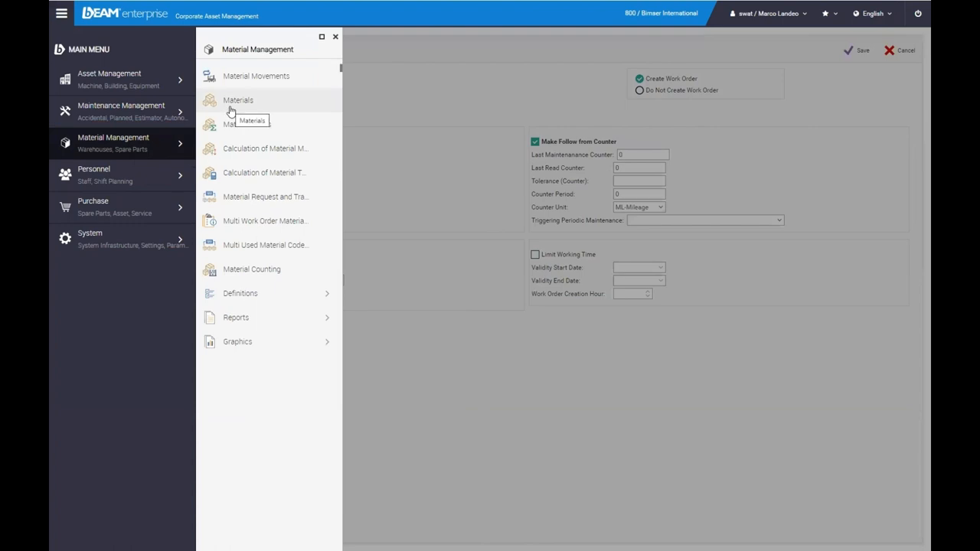
{"action": "left_click", "coordinate": [237, 99]}
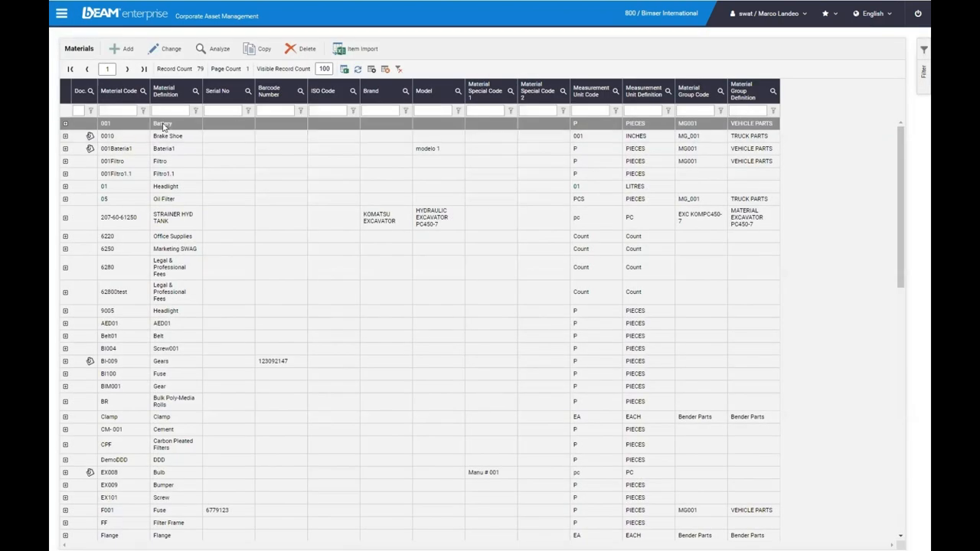
{"action": "double_click", "coordinate": [109, 386]}
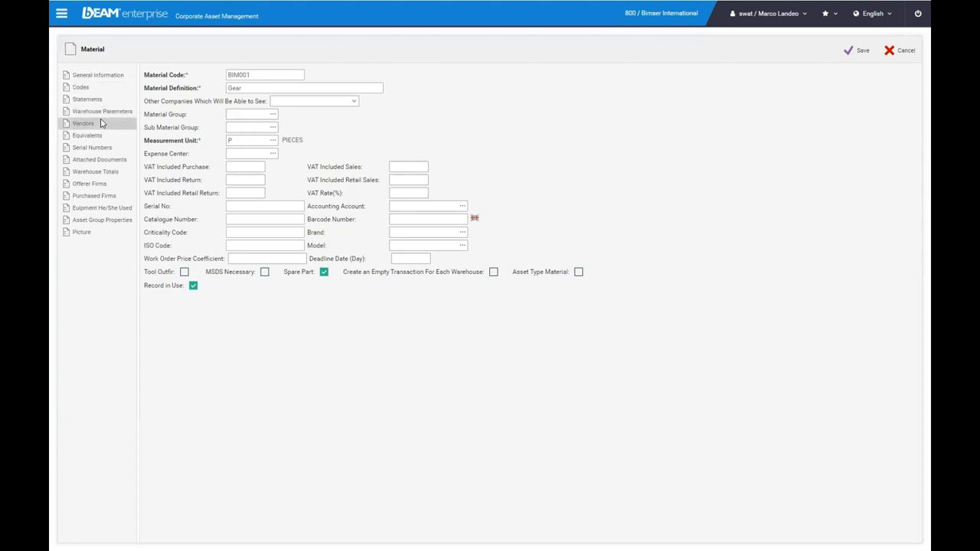
Review the Gear material's warehouse stock parameters, vendors and attached documents
{"action": "left_click", "coordinate": [103, 110]}
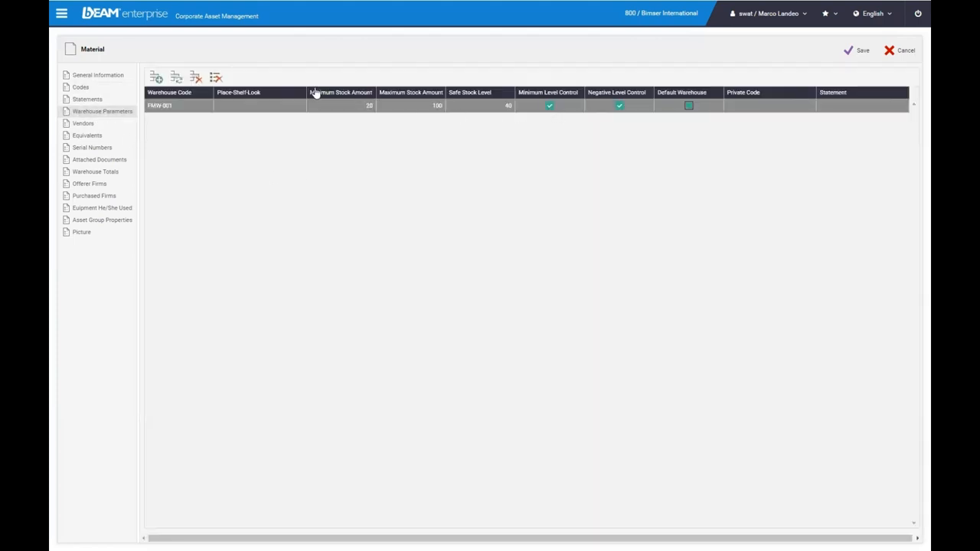
{"action": "mouse_move", "coordinate": [411, 99]}
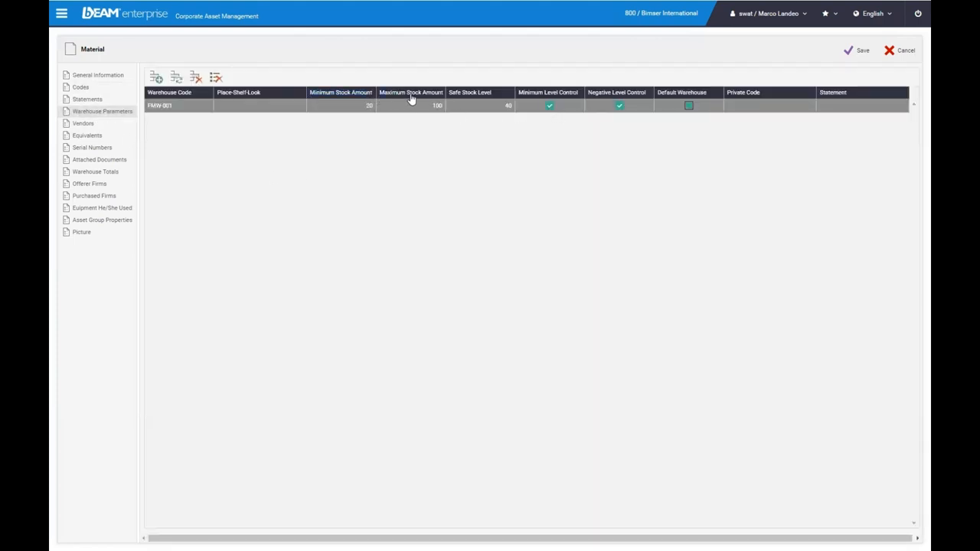
{"action": "mouse_move", "coordinate": [515, 141]}
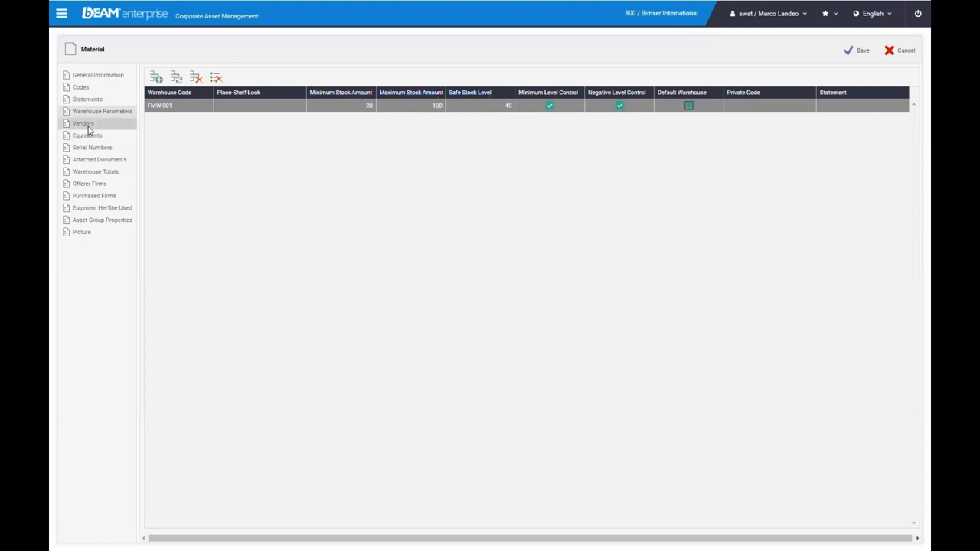
{"action": "left_click", "coordinate": [82, 123]}
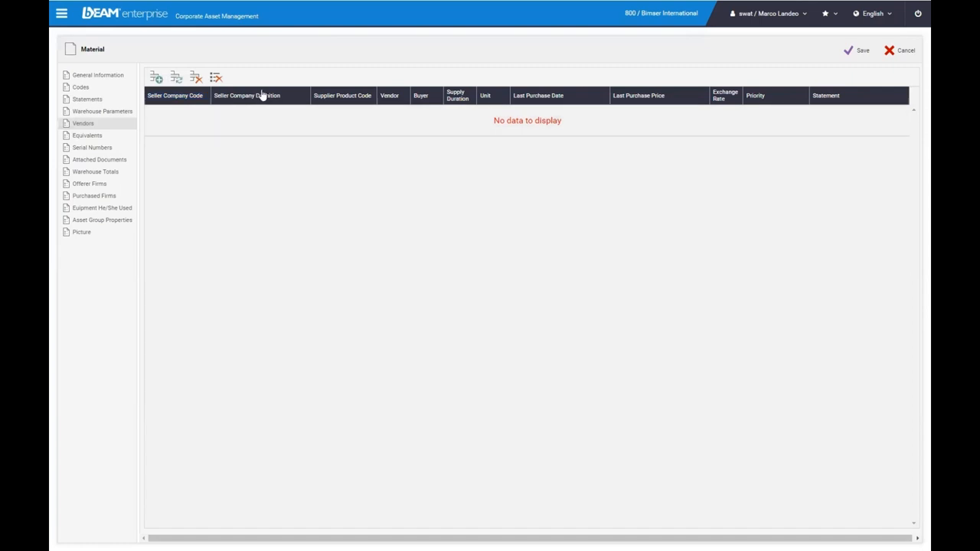
{"action": "mouse_move", "coordinate": [174, 251]}
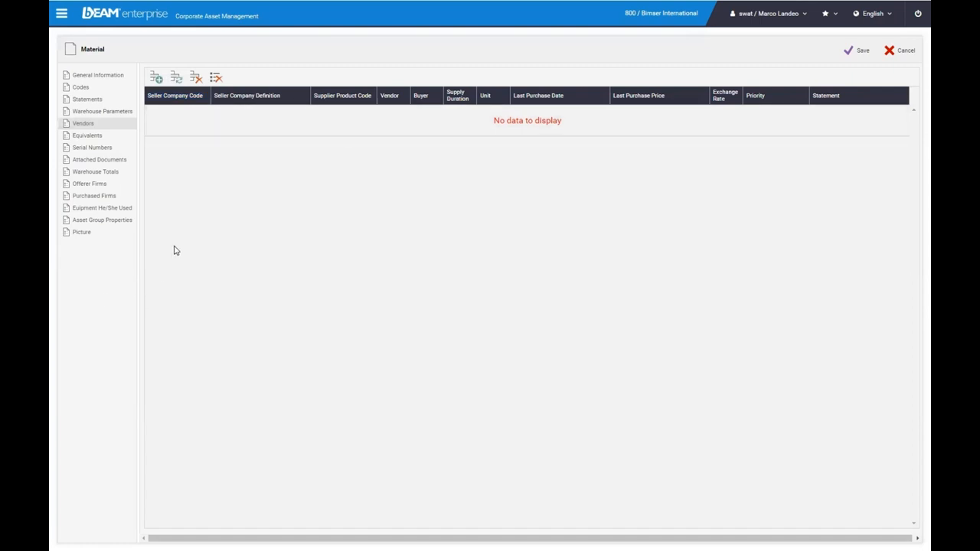
{"action": "mouse_move", "coordinate": [95, 171]}
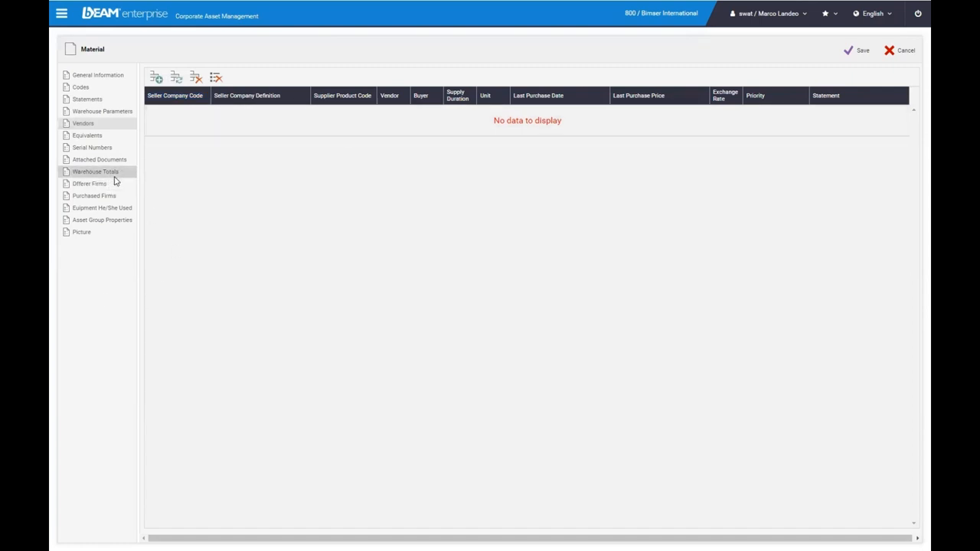
{"action": "left_click", "coordinate": [98, 160]}
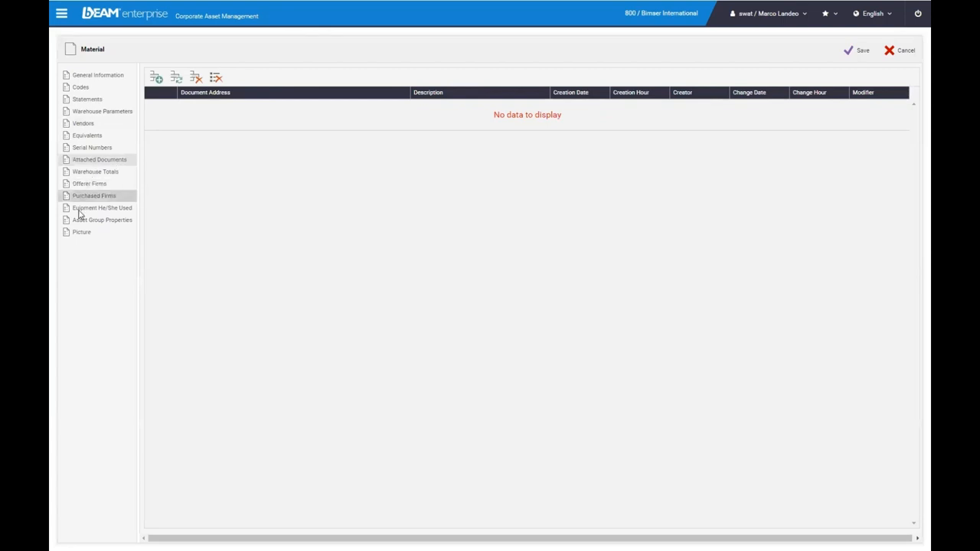
{"action": "left_click", "coordinate": [81, 233]}
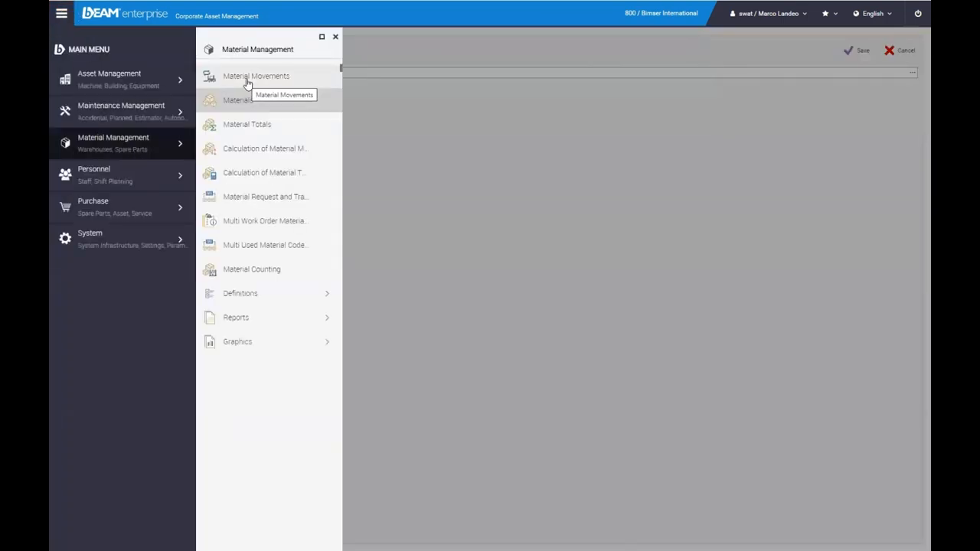
Start a 10 - Material Incoming voucher with prefilled number, date, hour and warehouse
{"action": "left_click", "coordinate": [256, 77]}
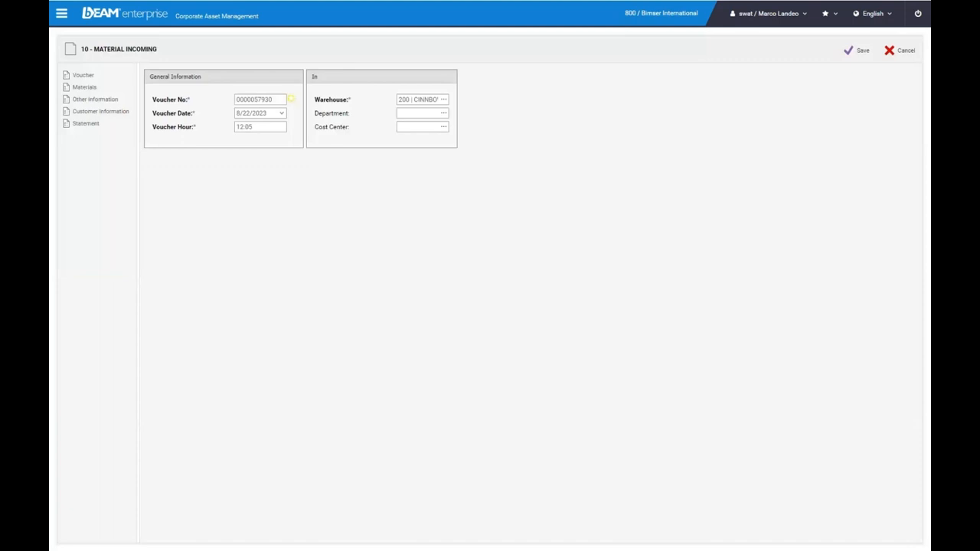
{"action": "left_click", "coordinate": [61, 14]}
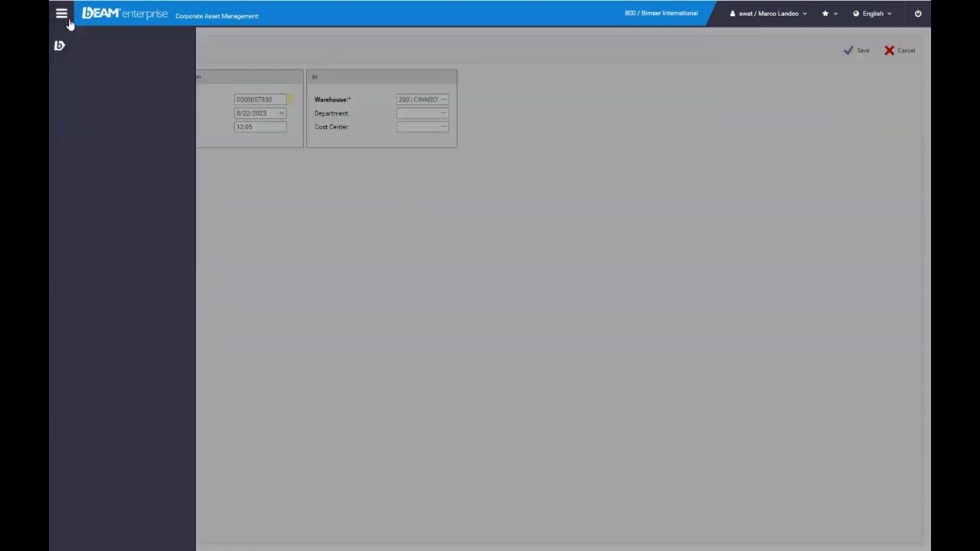
From the Personnel functions, bring up a technician's resource record
{"action": "left_click", "coordinate": [61, 14]}
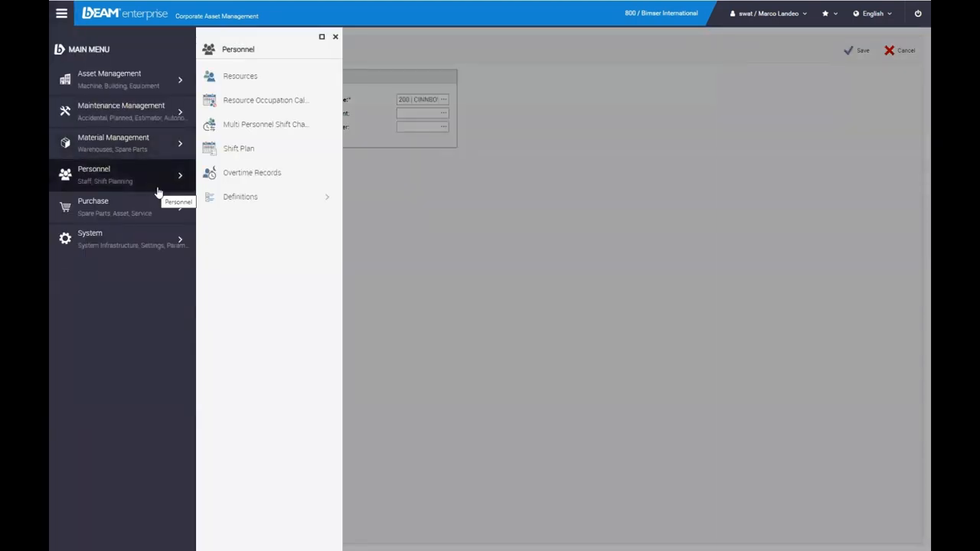
{"action": "left_click", "coordinate": [239, 77]}
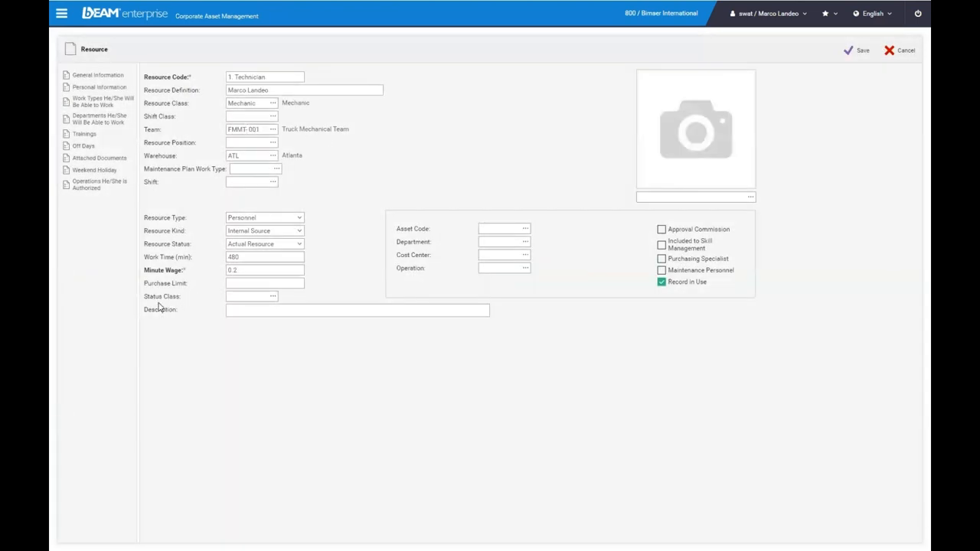
Review the technician's personal information, trainings and attached documents, then the occupation calendar
{"action": "left_click", "coordinate": [99, 85]}
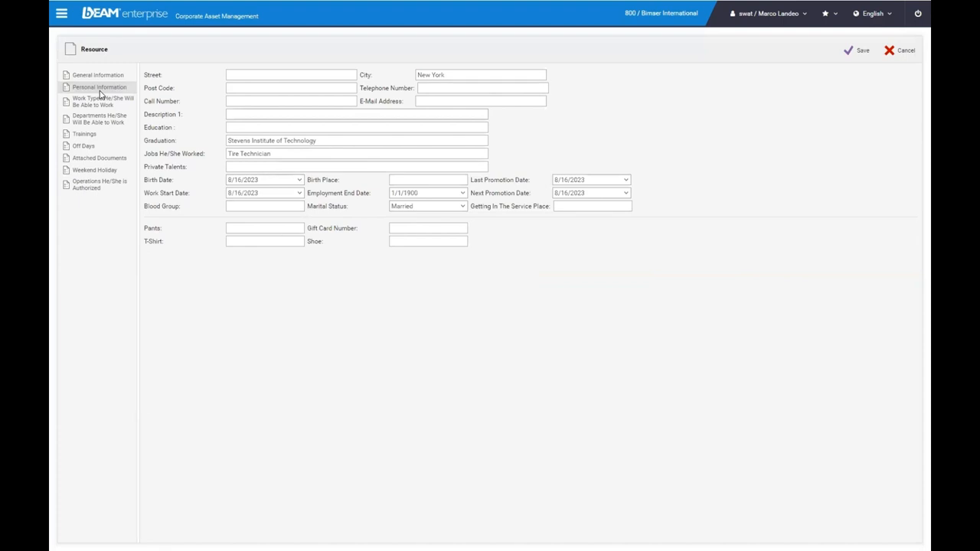
{"action": "left_click", "coordinate": [84, 134]}
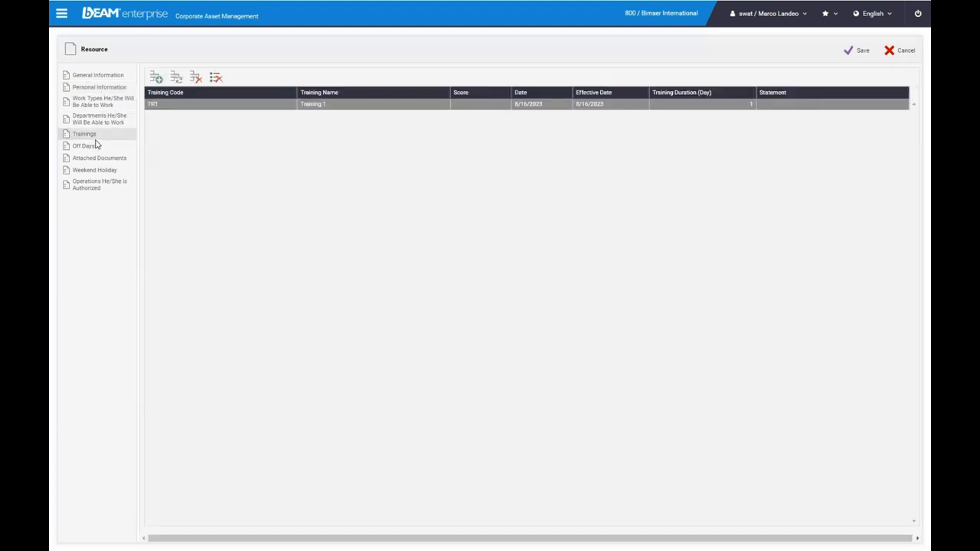
{"action": "left_click", "coordinate": [98, 158]}
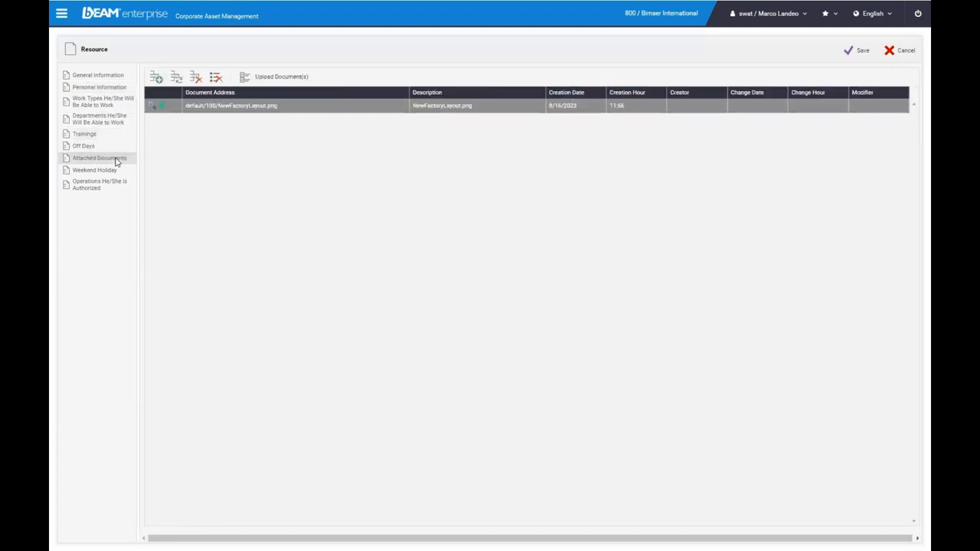
{"action": "mouse_move", "coordinate": [110, 152]}
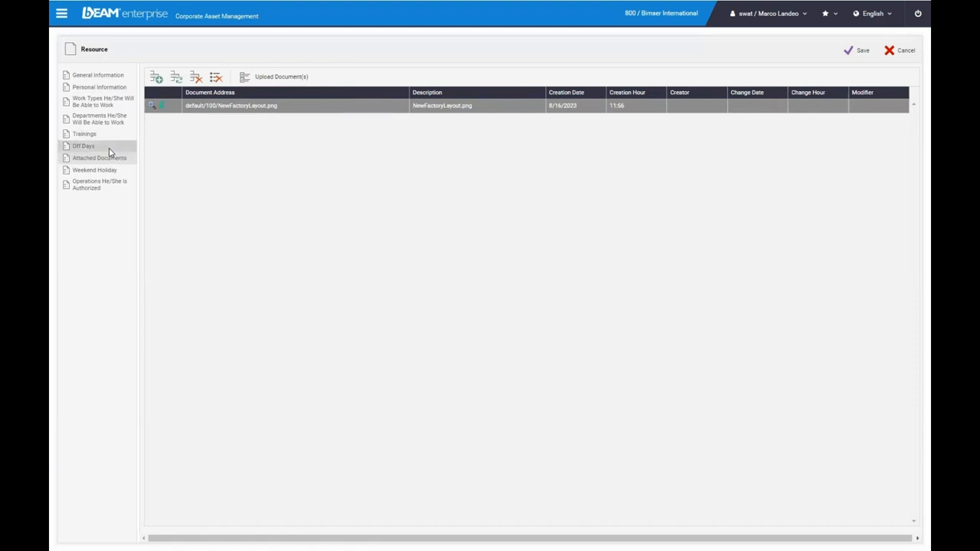
{"action": "left_click", "coordinate": [83, 147]}
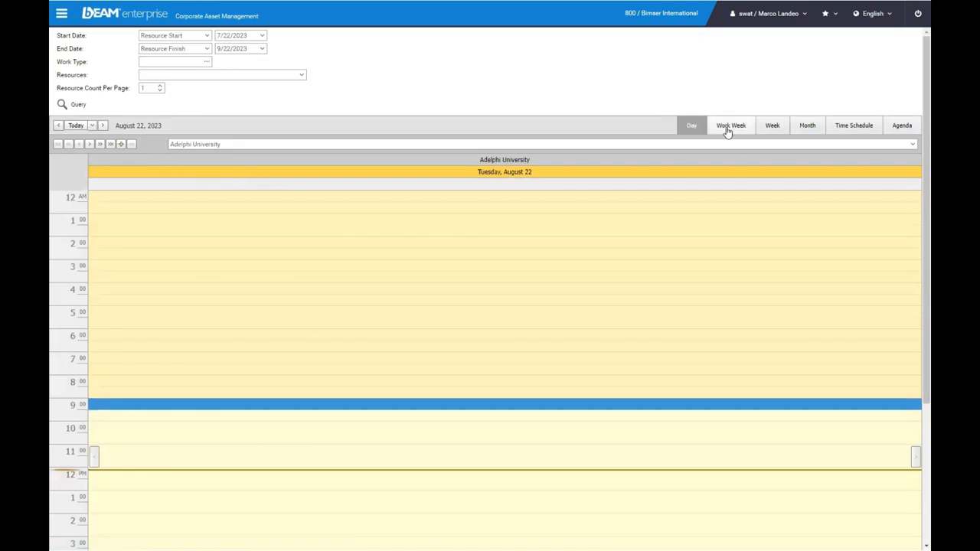
Switch the Adelphi University resource calendar to week view, then to the full-month view
{"action": "left_click", "coordinate": [781, 126]}
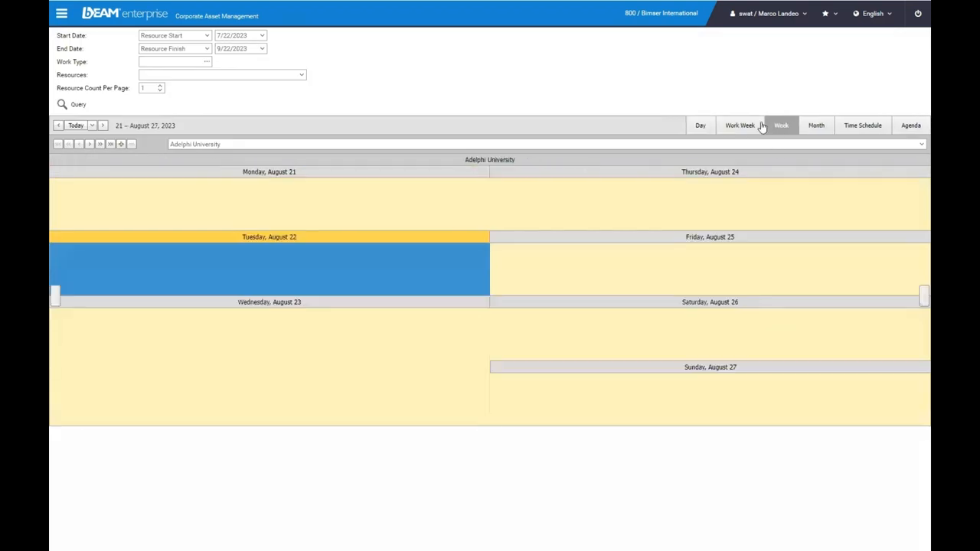
{"action": "left_click", "coordinate": [815, 126]}
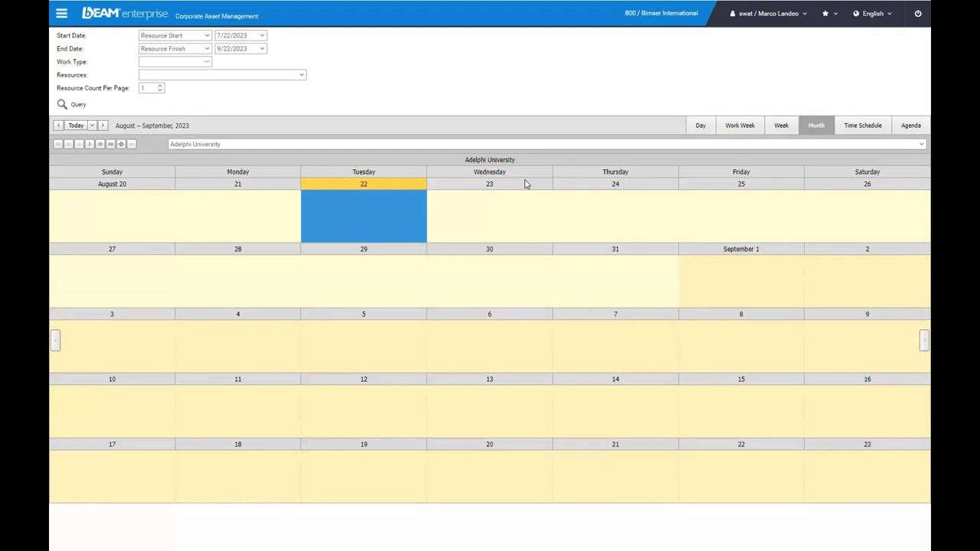
{"action": "mouse_move", "coordinate": [86, 69]}
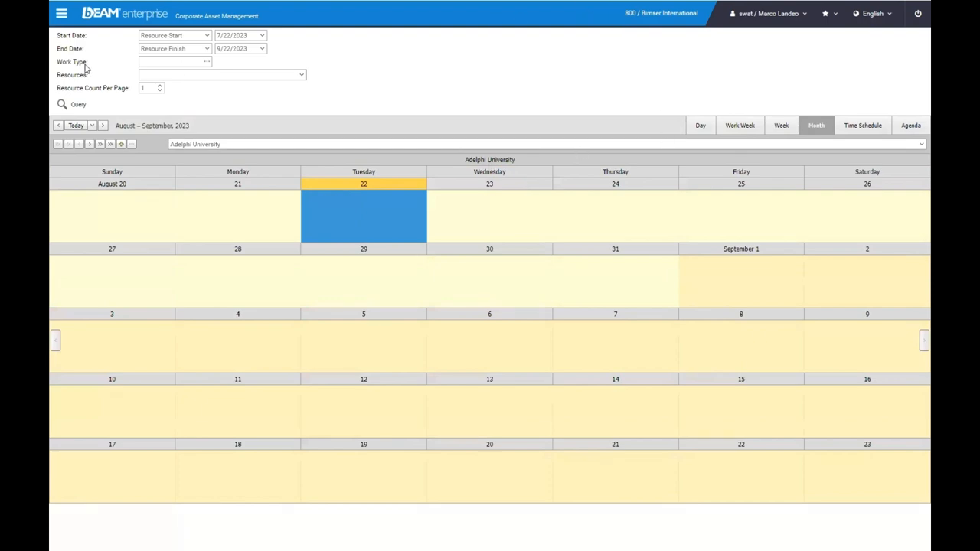